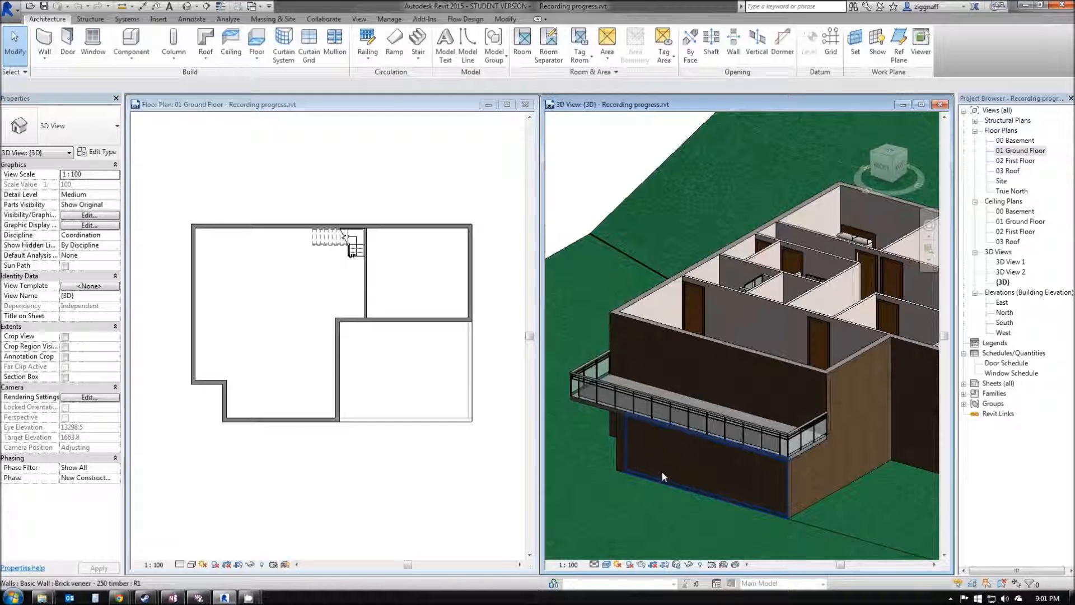
mouse_move(662, 495)
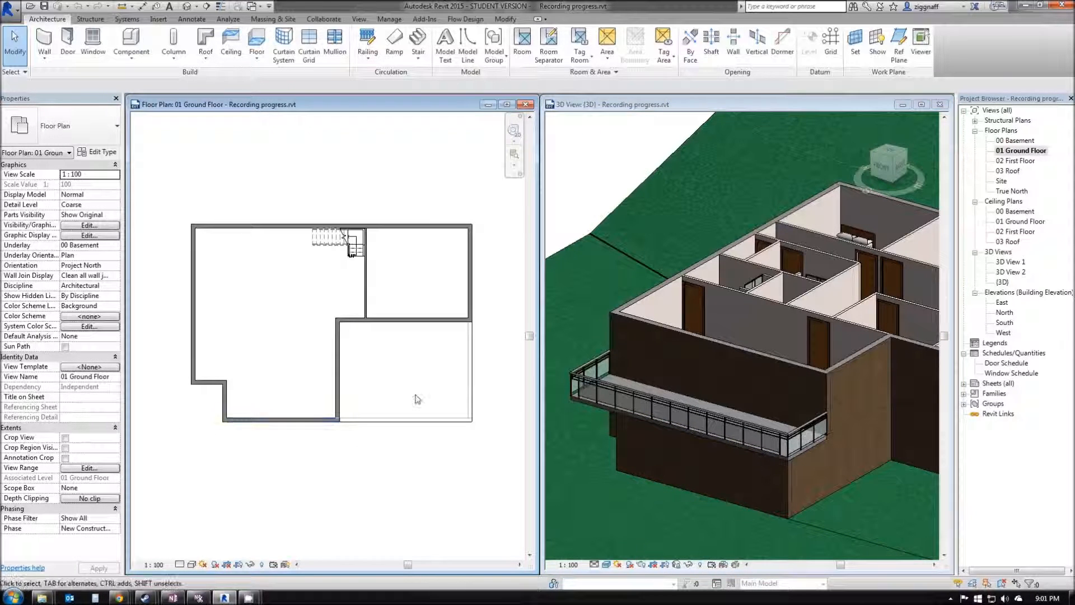
mouse_move(44, 41)
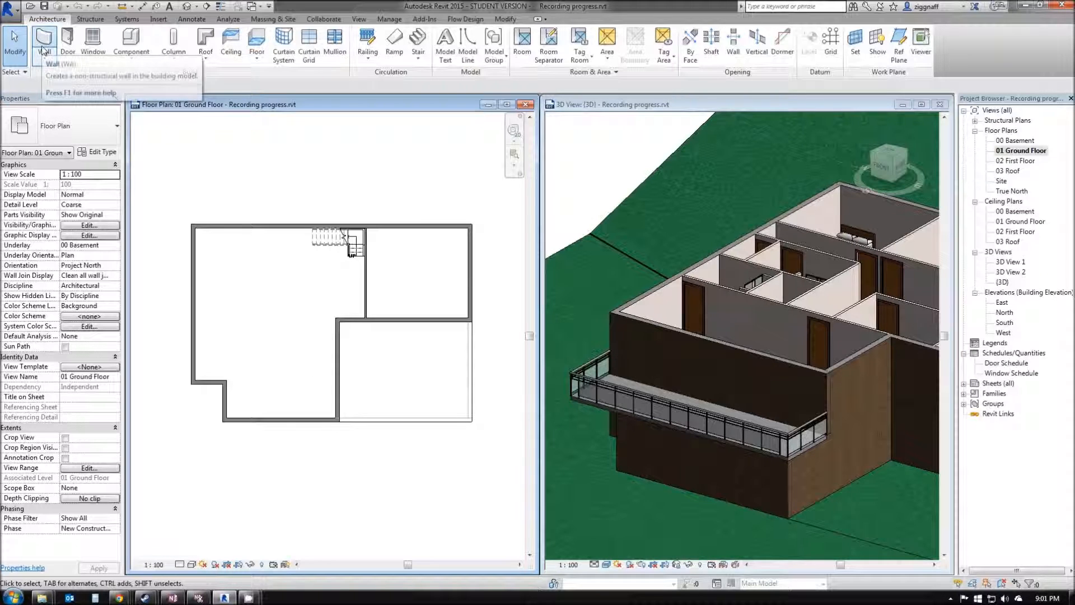
mouse_move(44, 41)
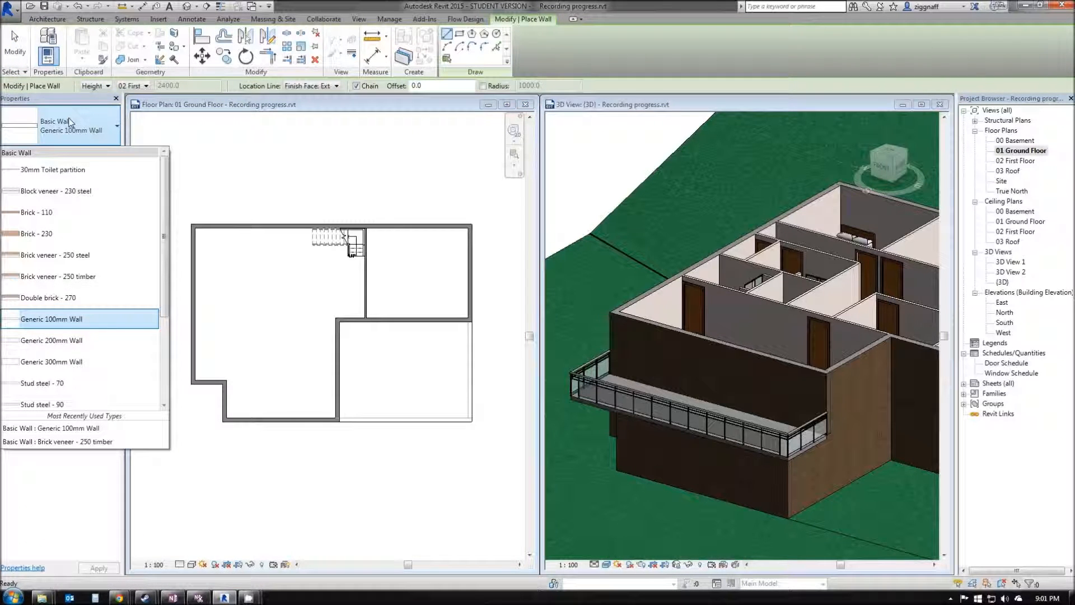
- Scroll the wall type list down to Curtain Wall: Storefront
scroll("down", 3)
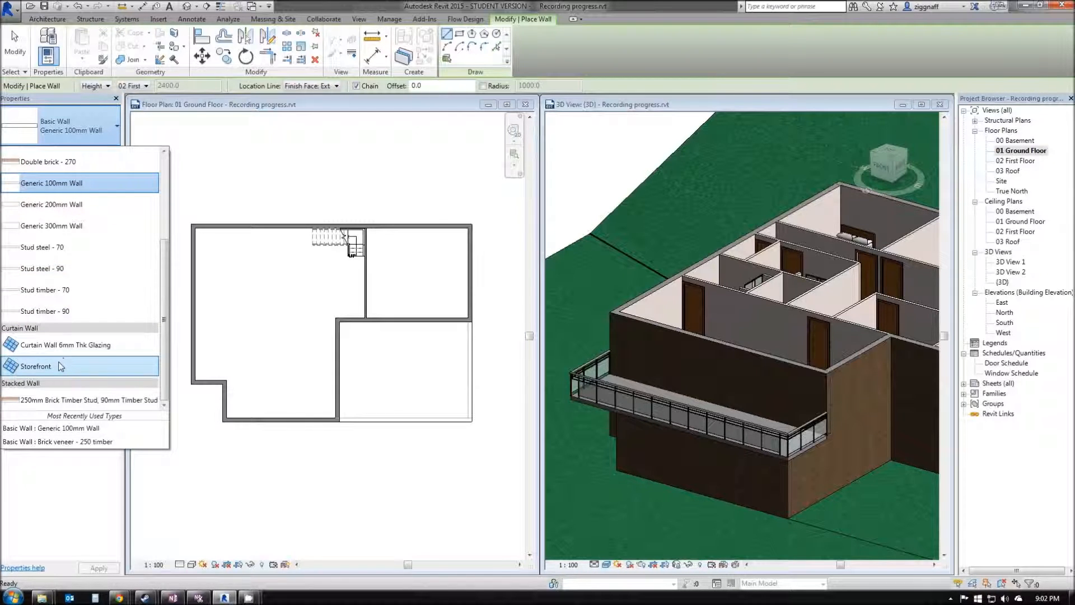
mouse_move(36, 366)
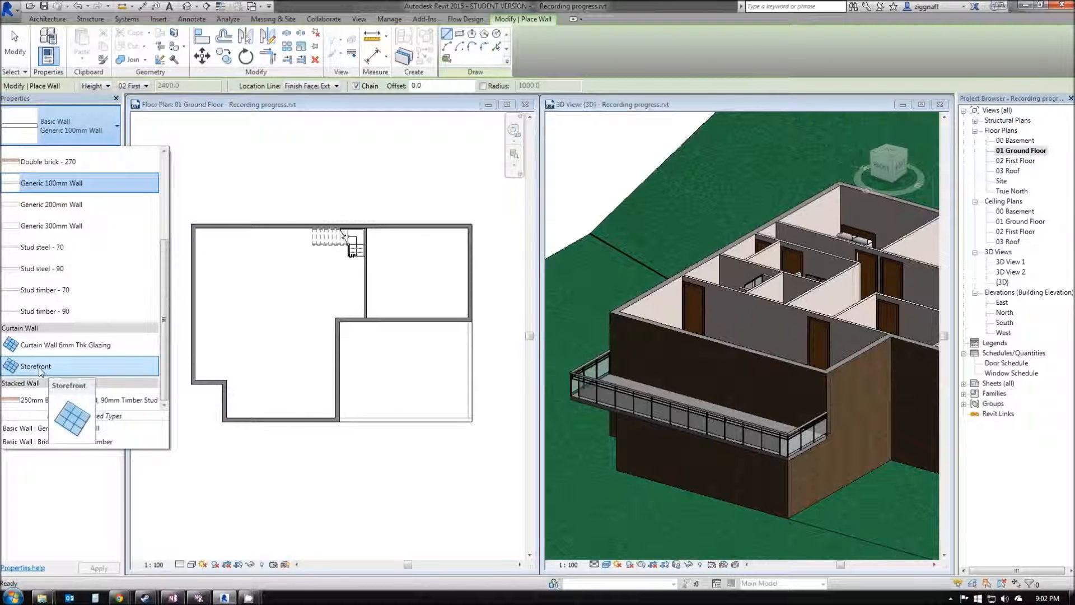
- Place a 6600 mm Storefront curtain wall along the bottom brick wall and dismiss the overlap warning
left_click(36, 366)
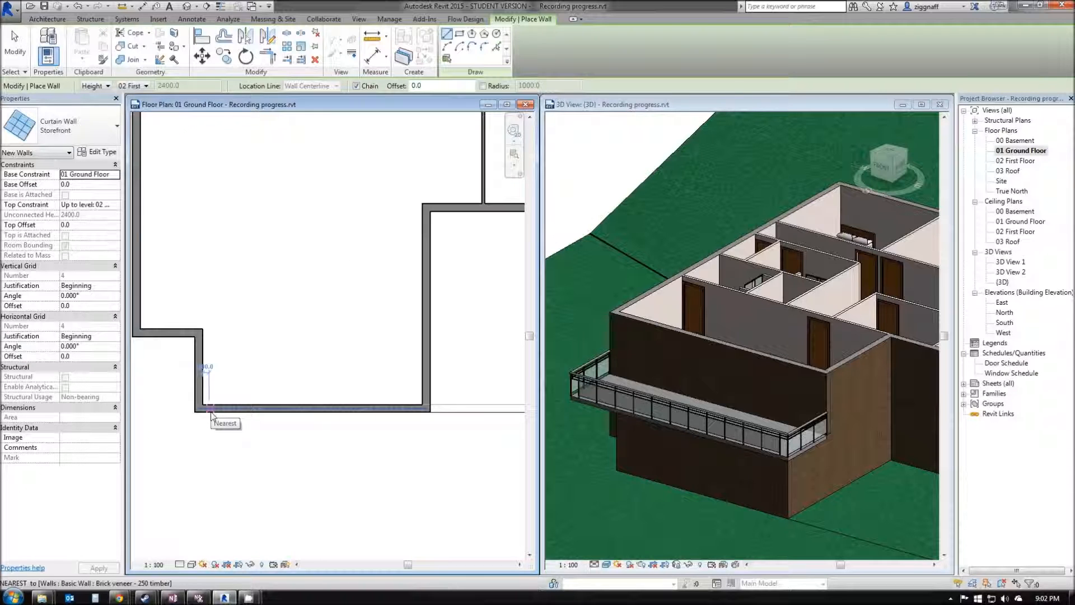
mouse_move(215, 412)
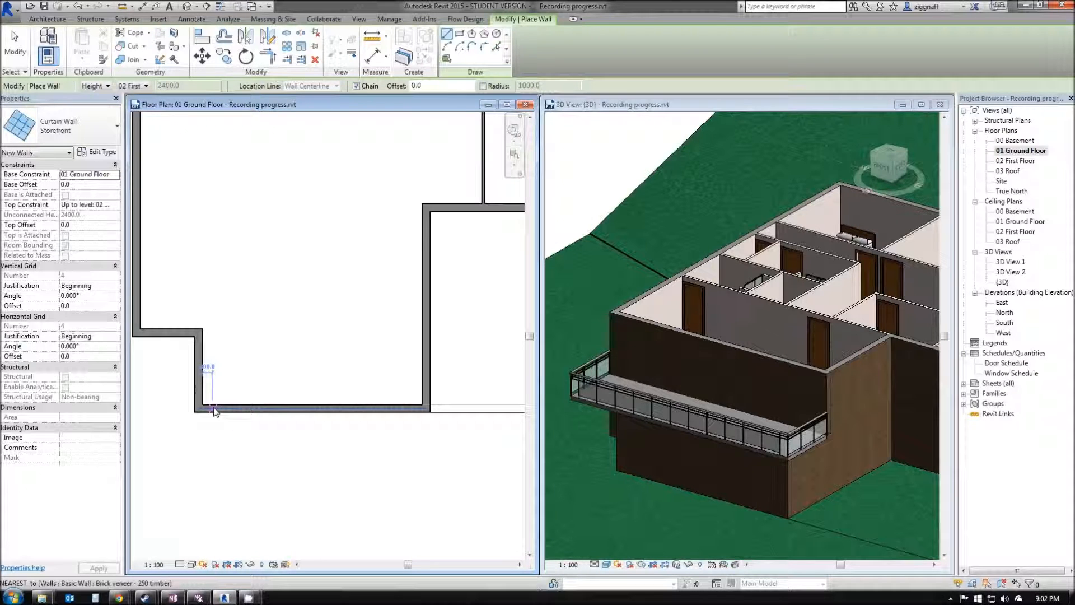
mouse_move(229, 412)
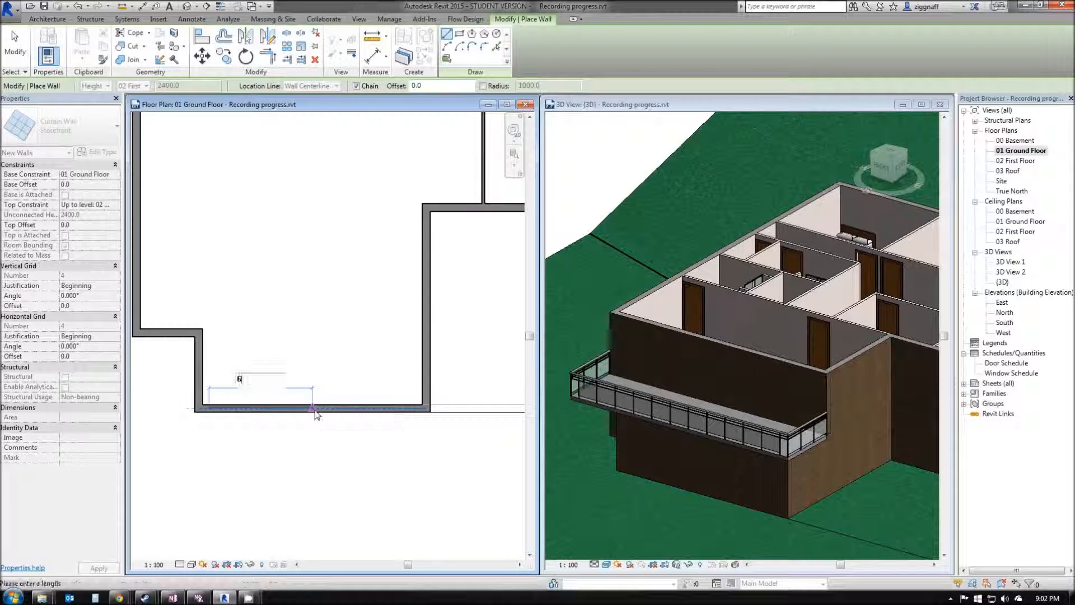
type("600")
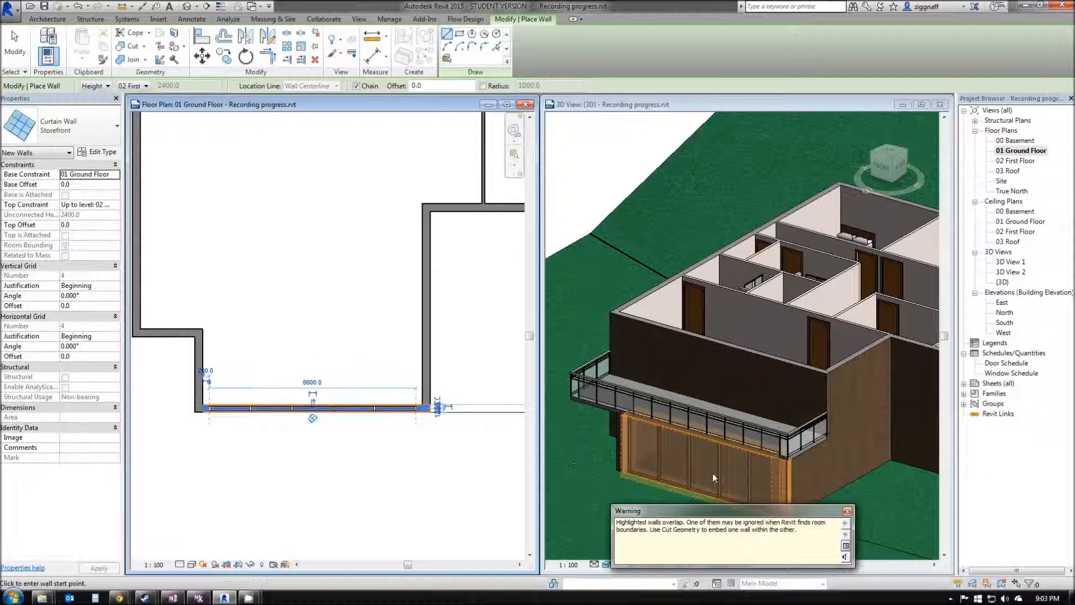
mouse_move(684, 480)
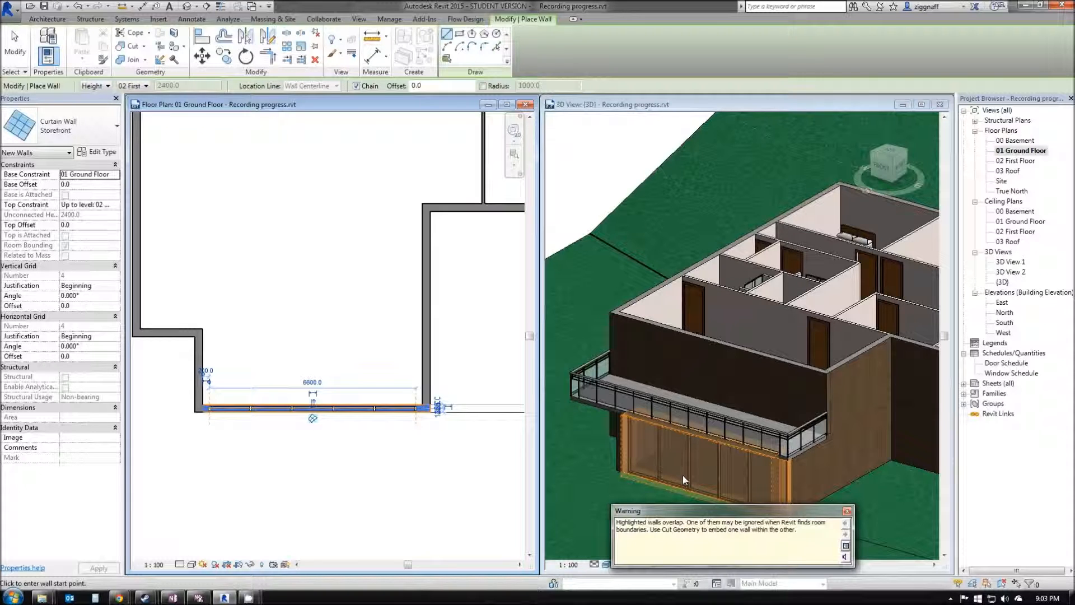
mouse_move(686, 539)
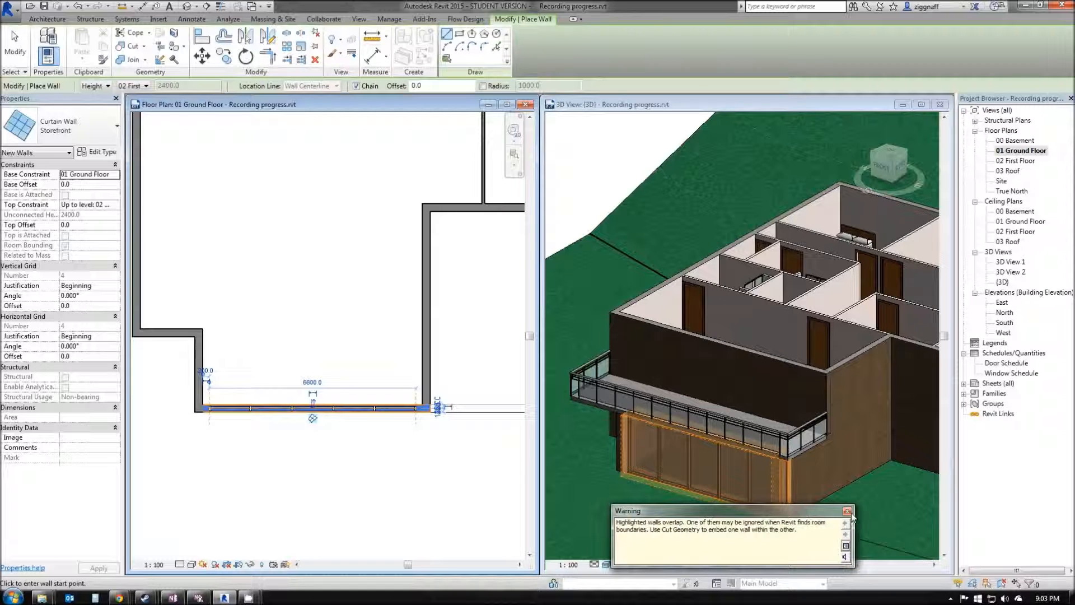
left_click(848, 511)
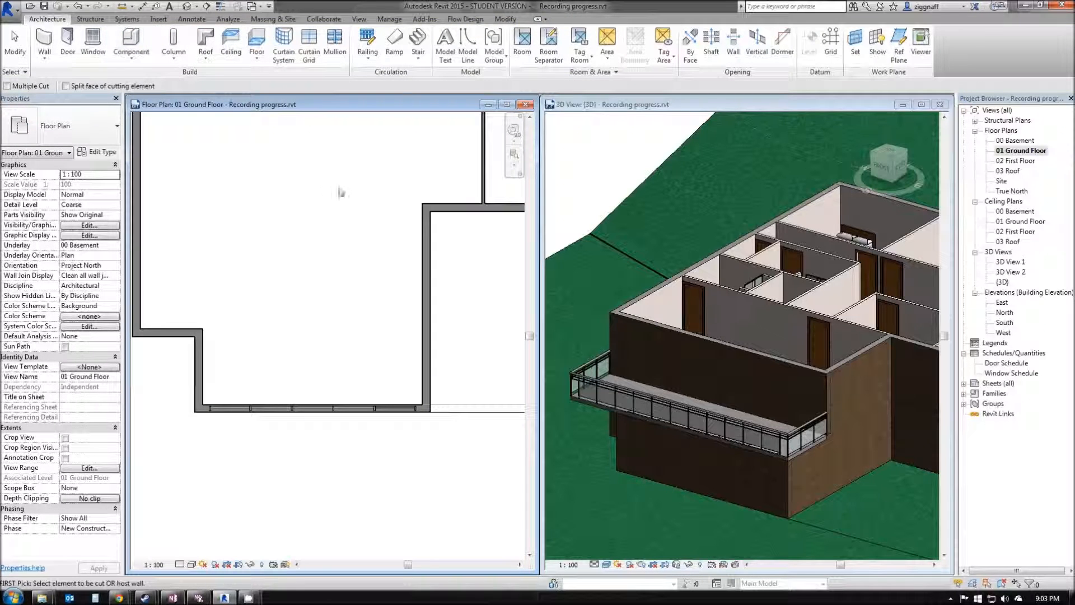
mouse_move(254, 484)
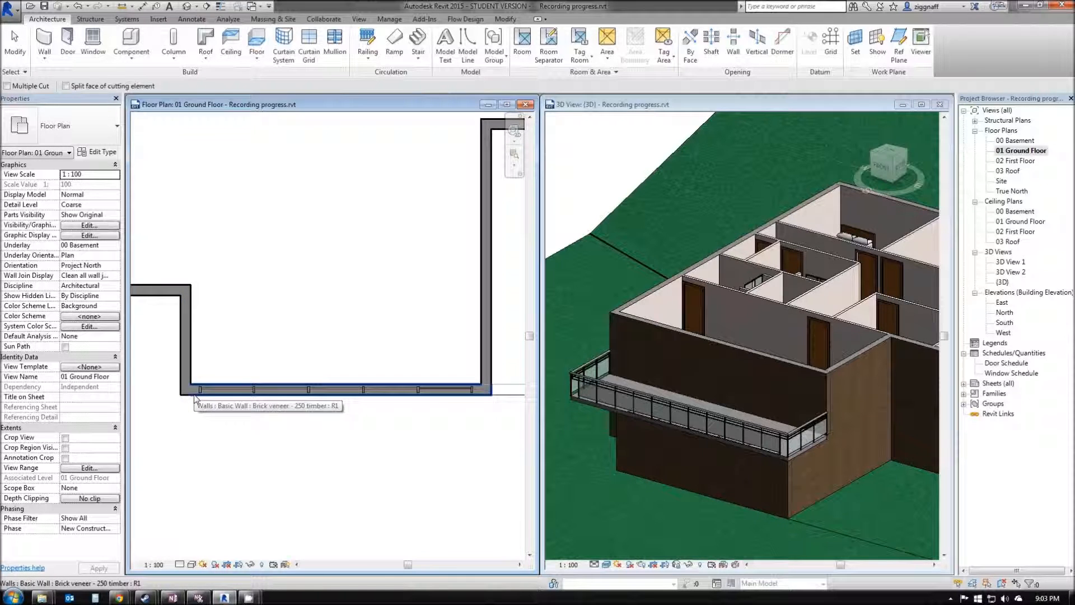
- Cut the bottom brick wall with the Storefront curtain wall
left_click(336, 388)
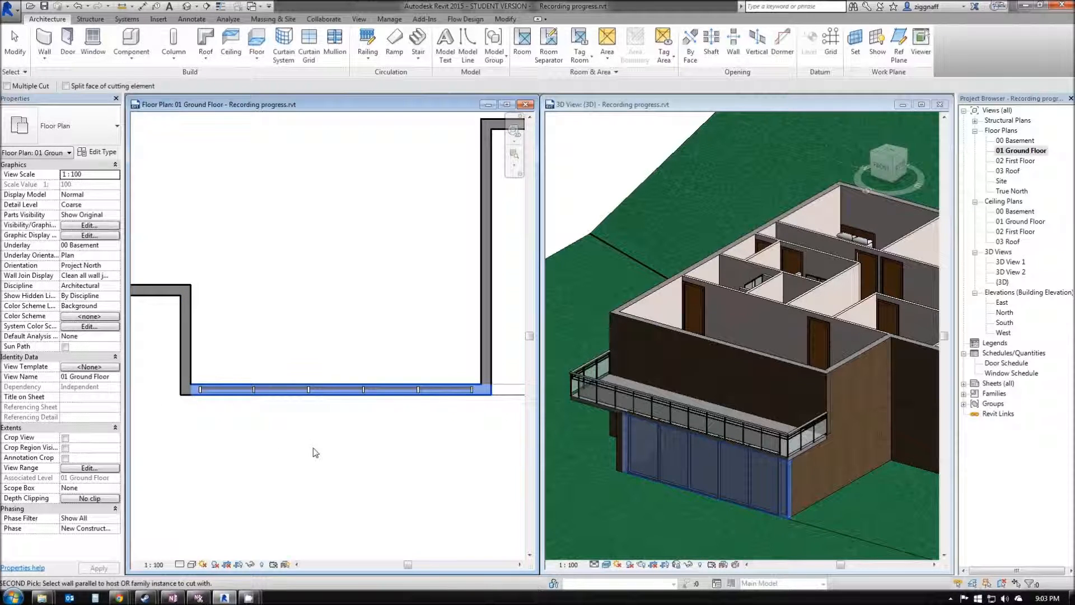
left_click(347, 389)
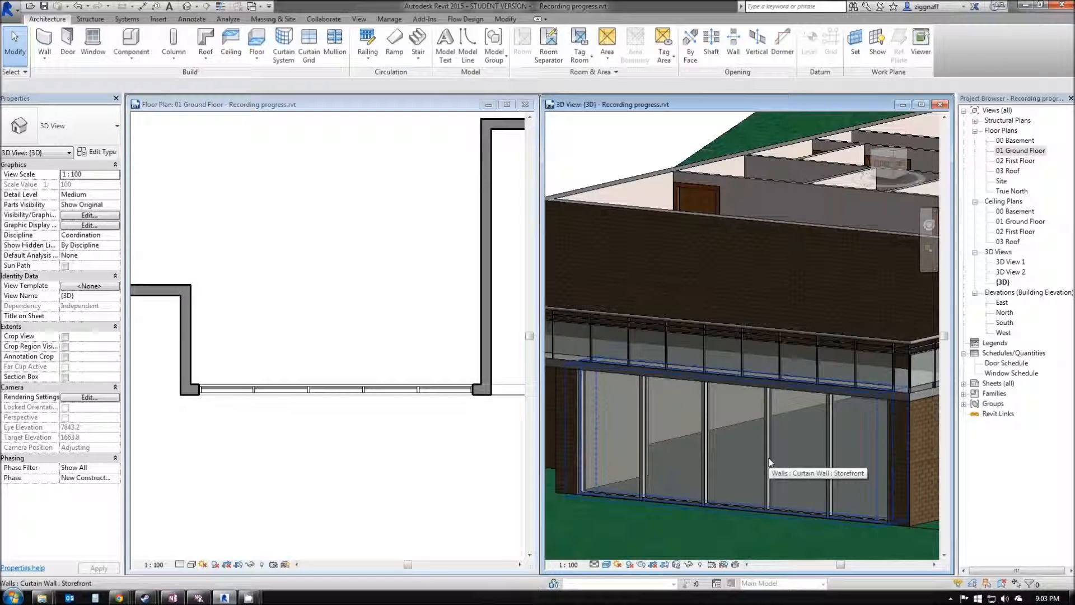
left_click(739, 394)
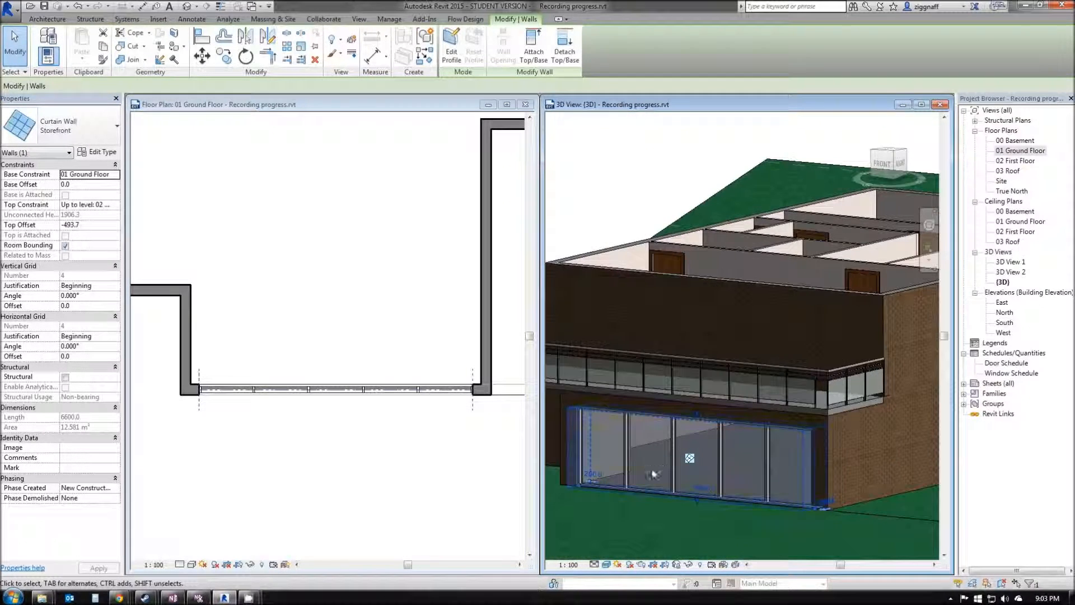
mouse_move(718, 434)
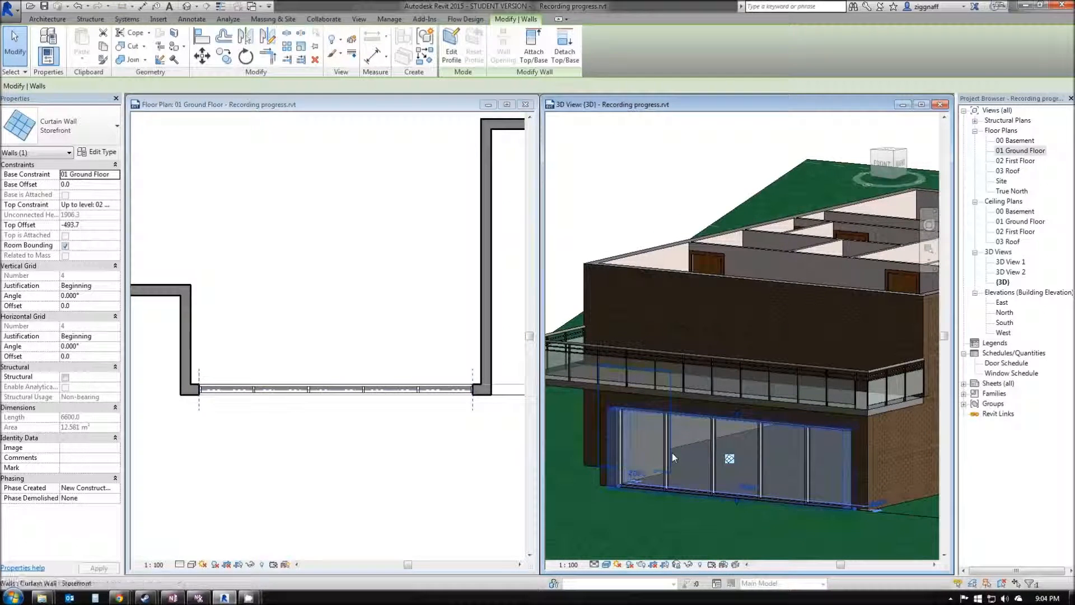
mouse_move(837, 468)
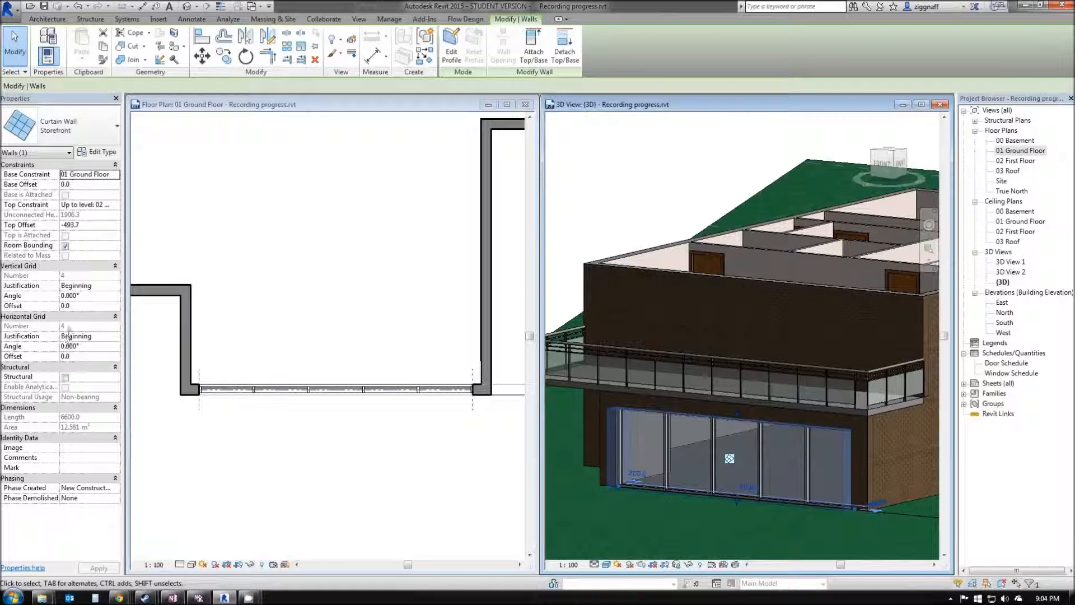
mouse_move(69, 281)
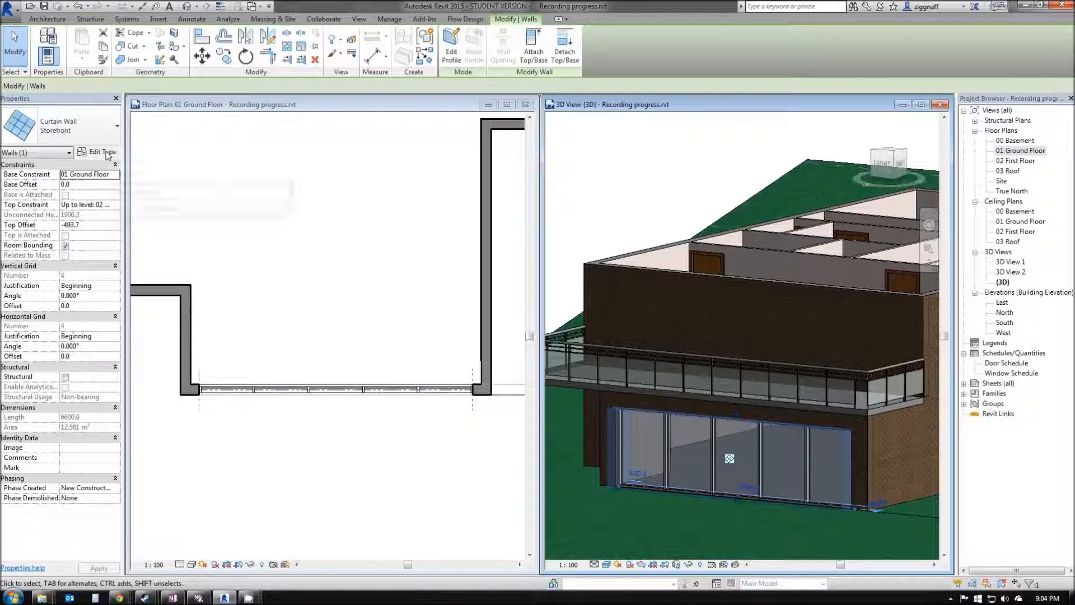
- Apply 500 vertical grid spacing to Storefront, then switch the vertical layout to Fixed Number
left_click(101, 152)
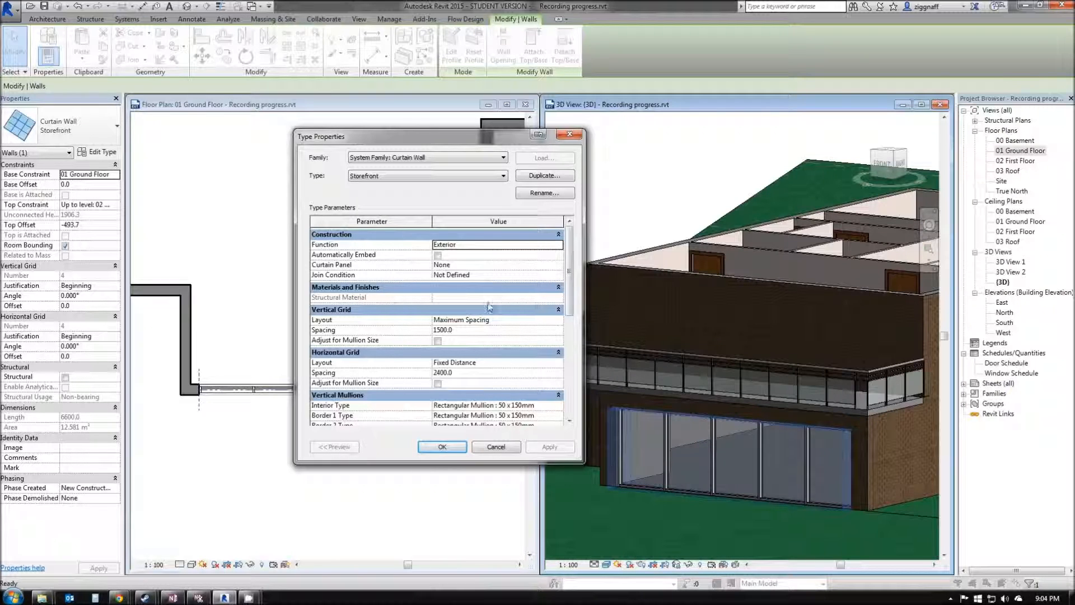
mouse_move(369, 322)
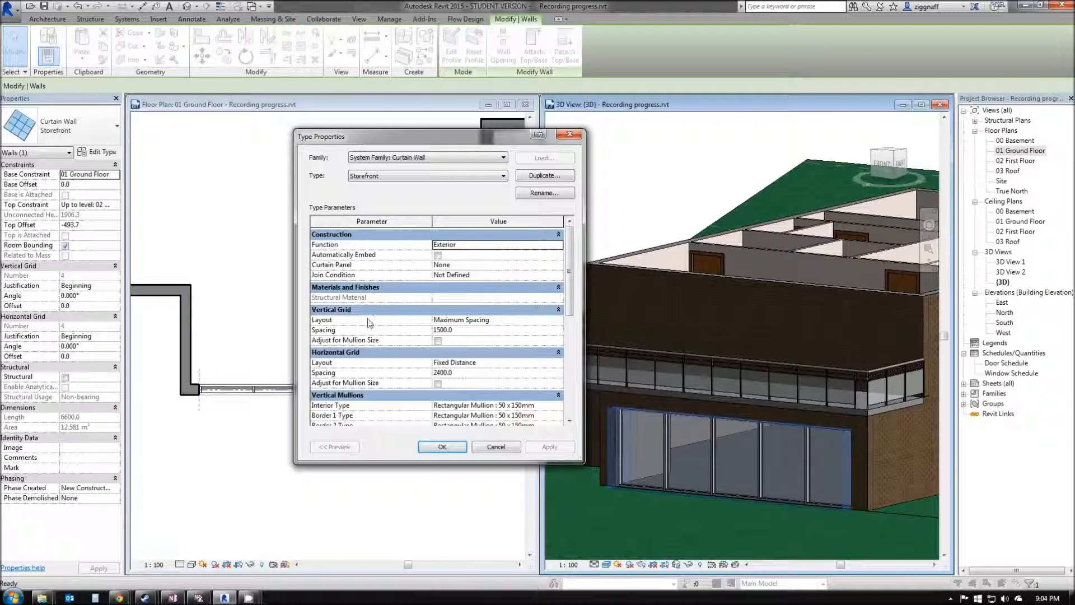
mouse_move(472, 335)
type("500")
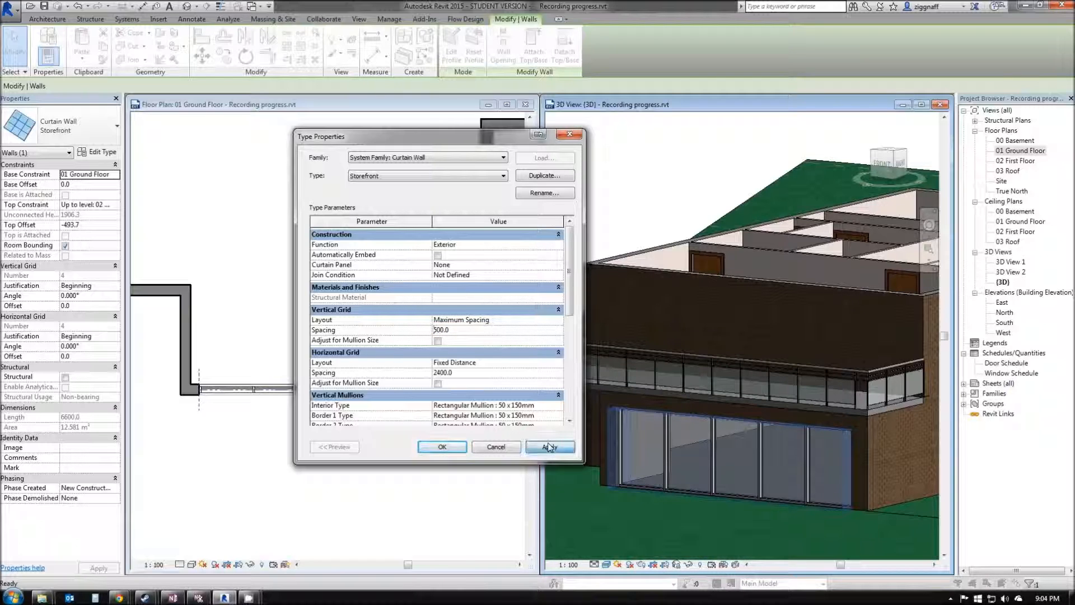
left_click(550, 446)
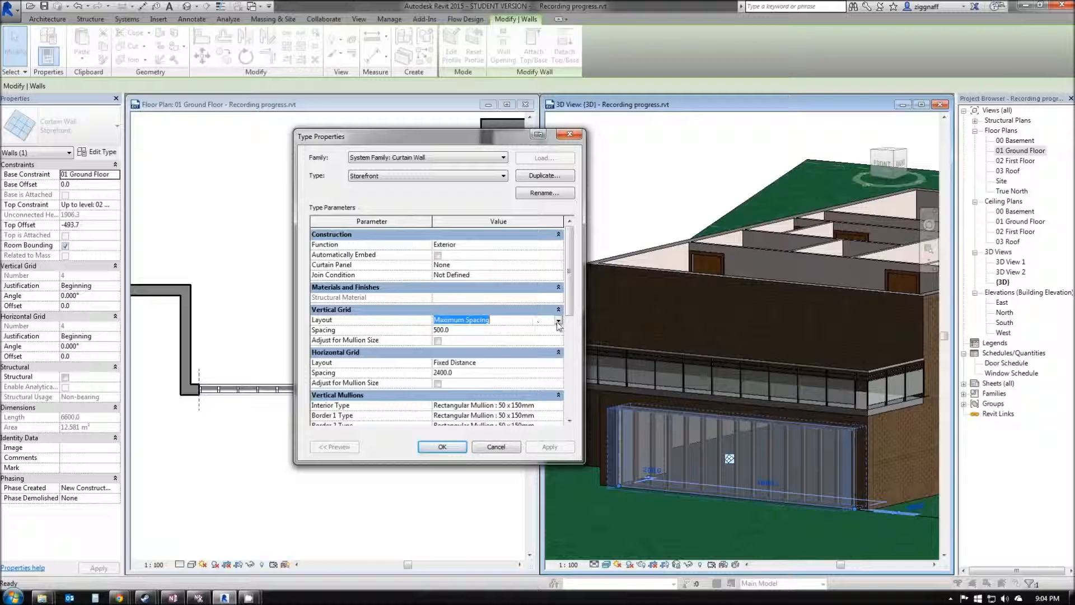
left_click(557, 320)
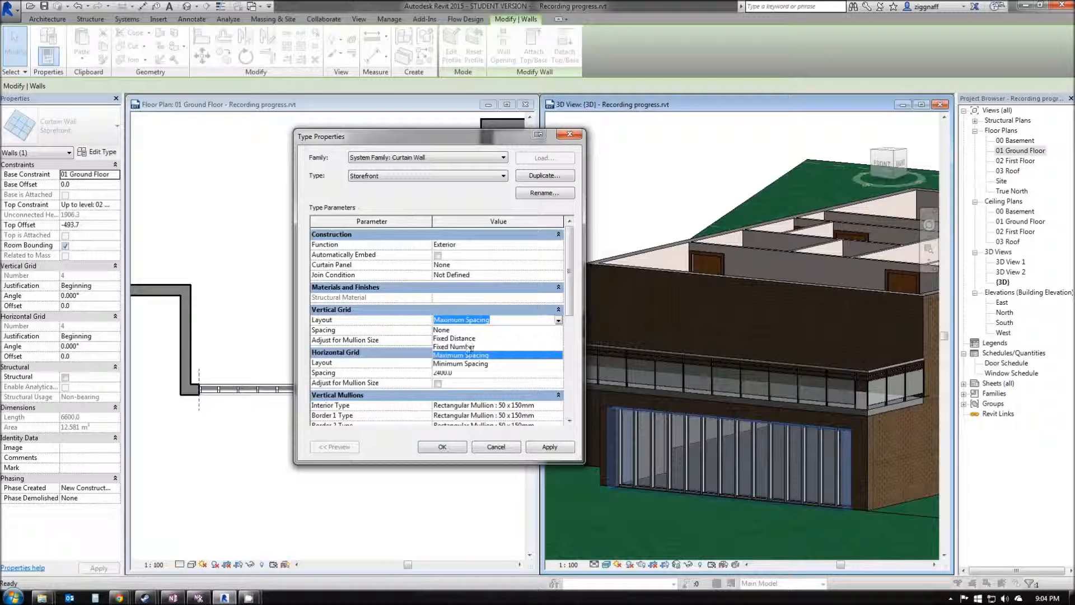
left_click(454, 346)
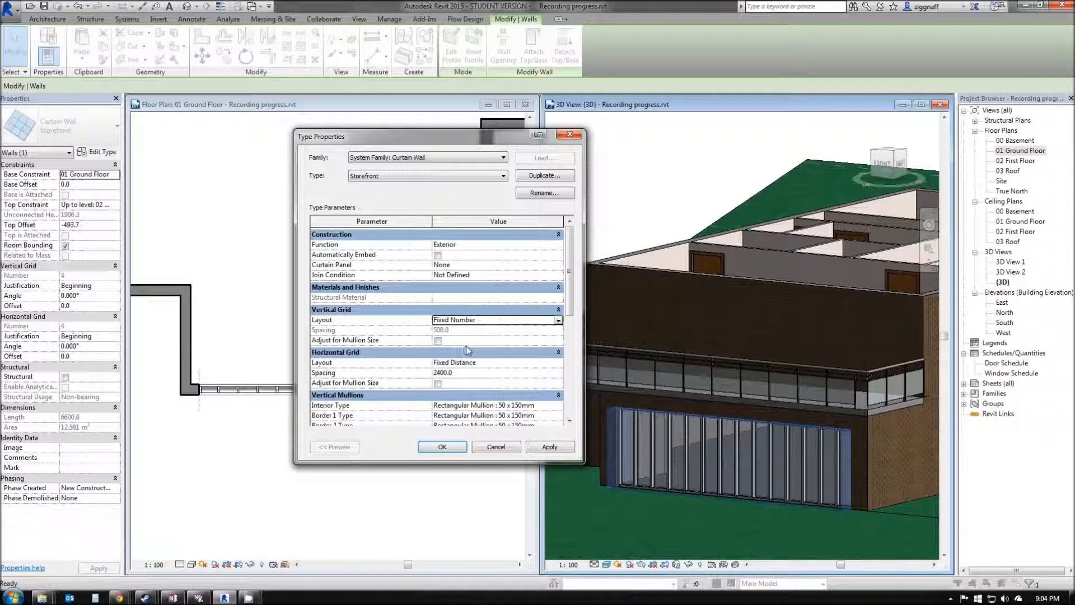
left_click(559, 362)
type("13")
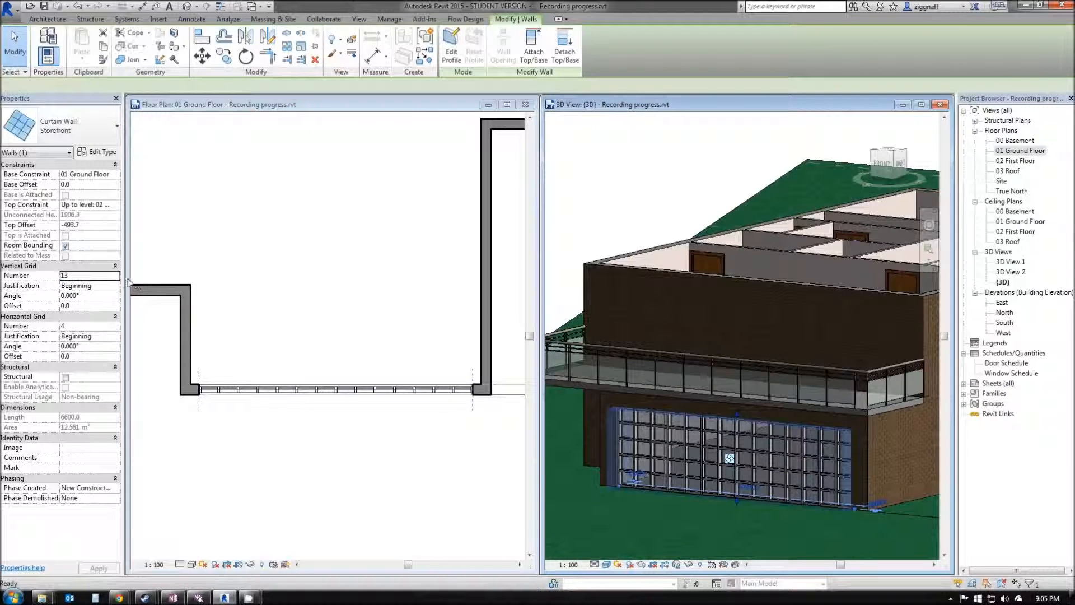
- Set the Vertical and Horizontal Grid Numbers to 2 and apply
triple_click(82, 275)
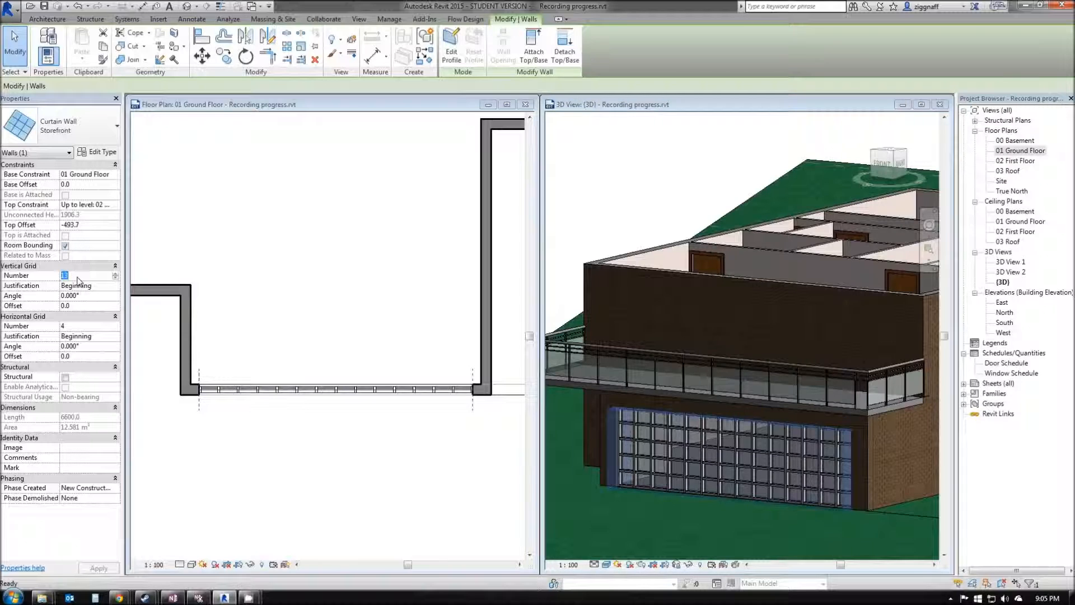
left_click(89, 326)
type("2")
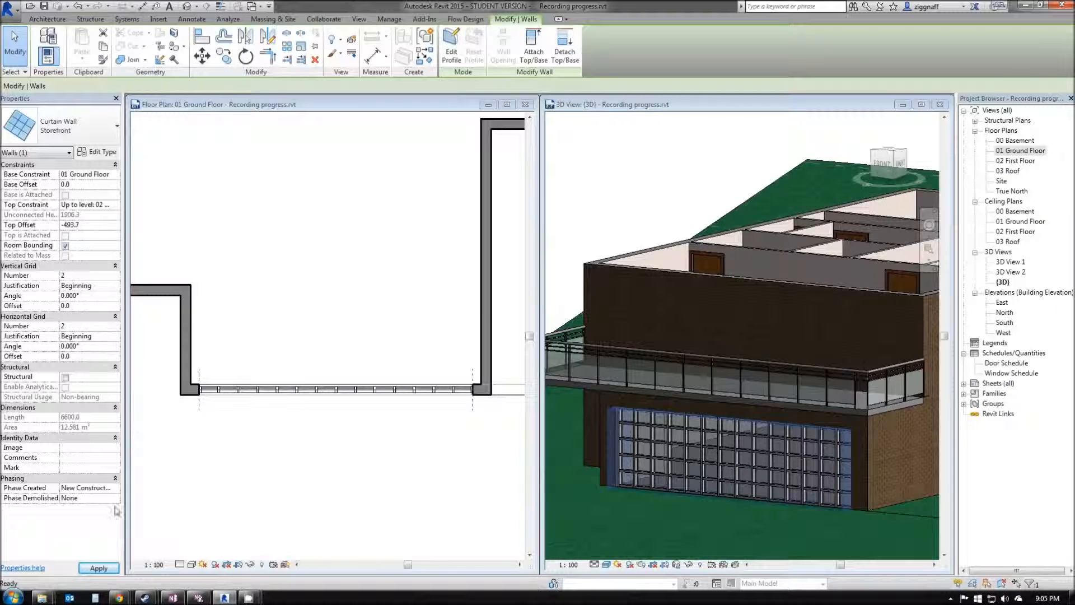
left_click(731, 459)
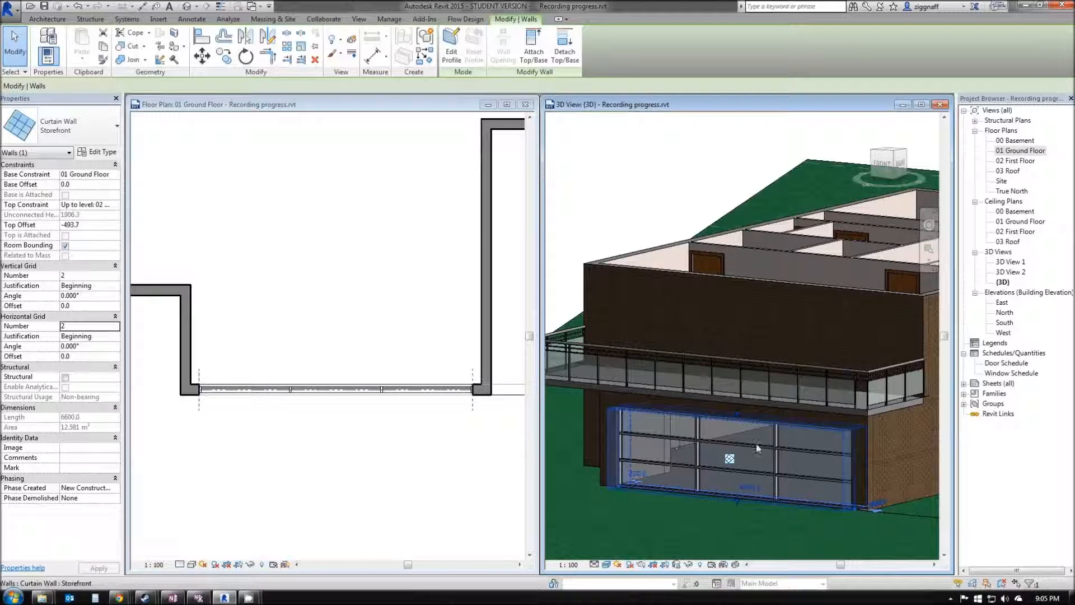
mouse_move(779, 481)
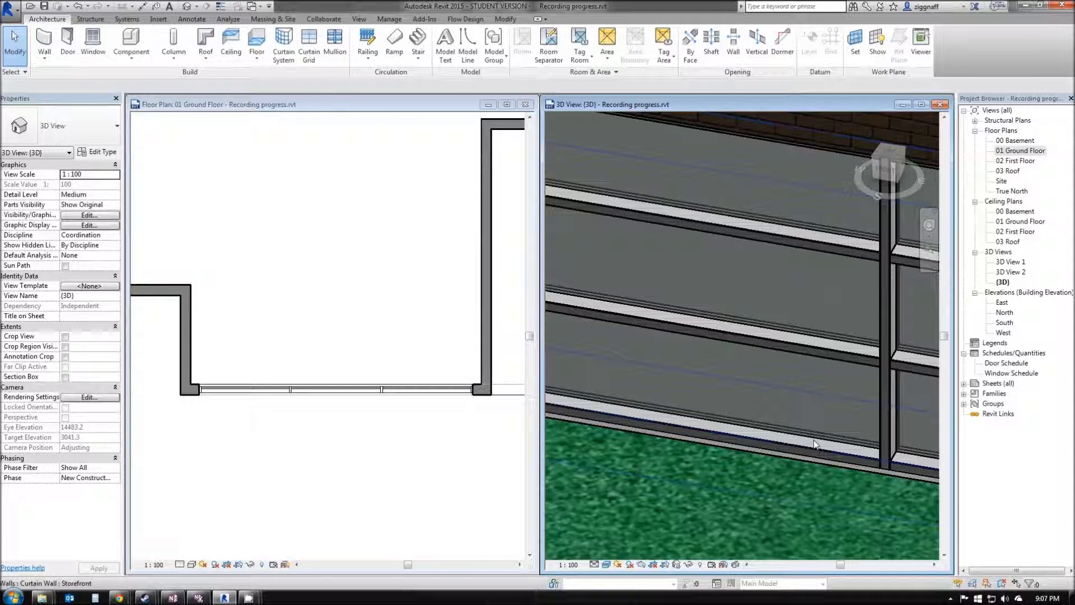
mouse_move(815, 443)
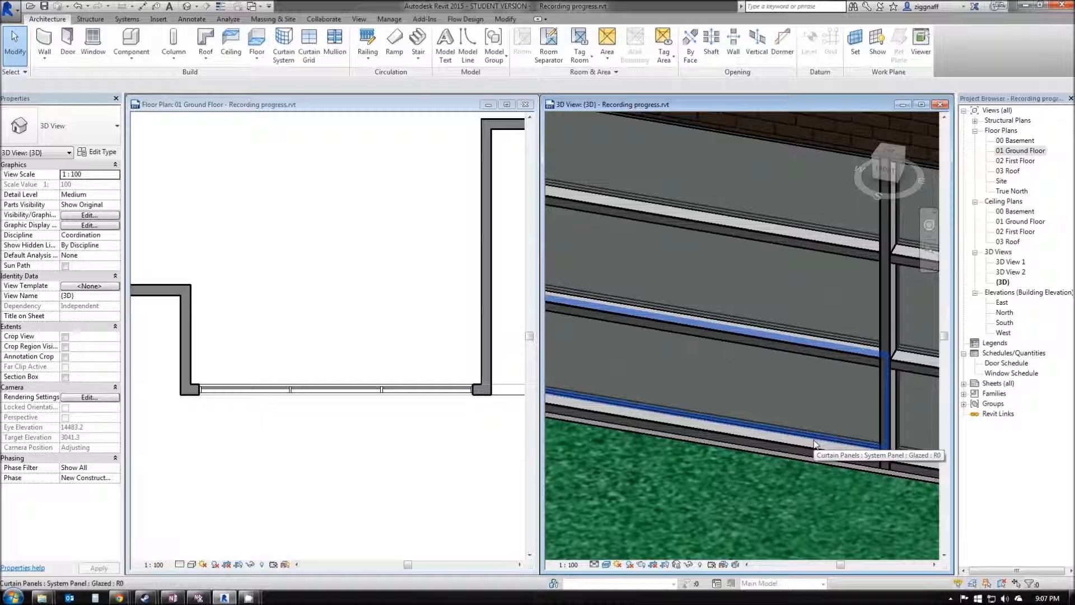
- Select the bottom panel row along its horizontal grid and change it to System Panel: Solid
left_click(720, 357)
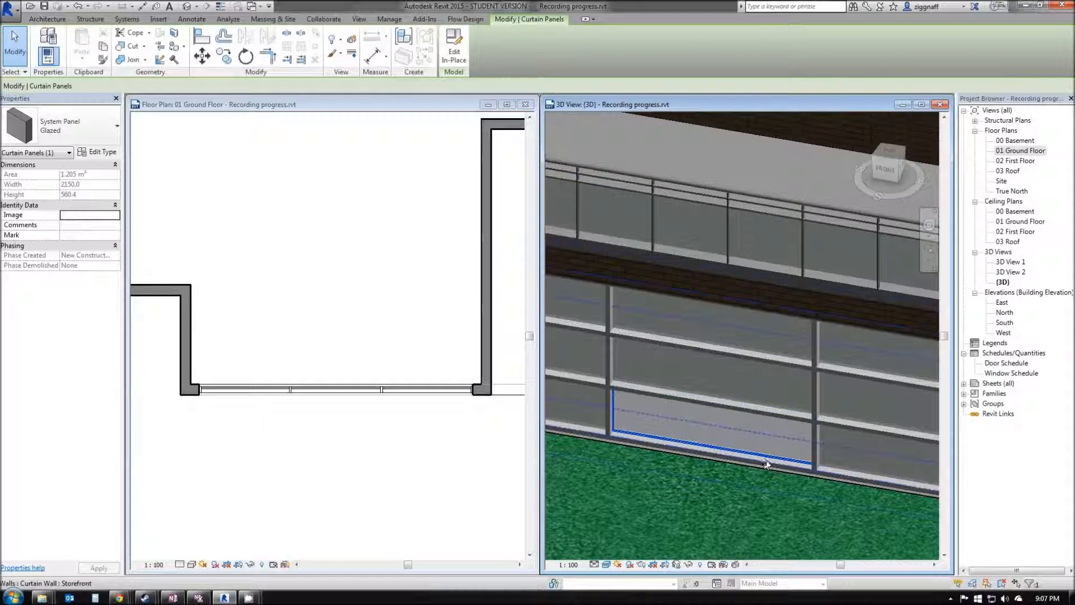
right_click(766, 464)
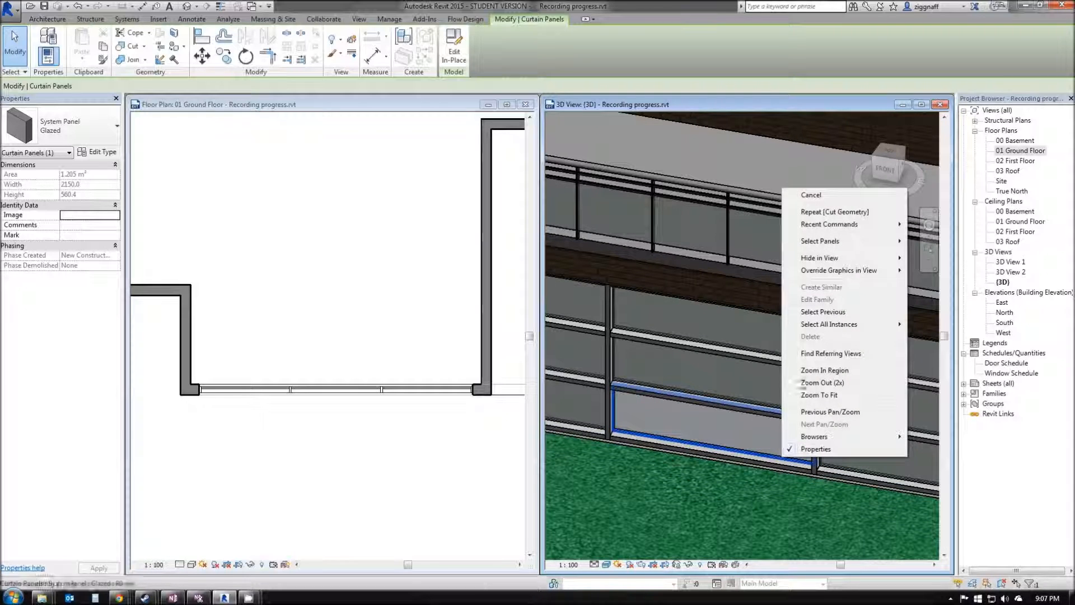
mouse_move(820, 241)
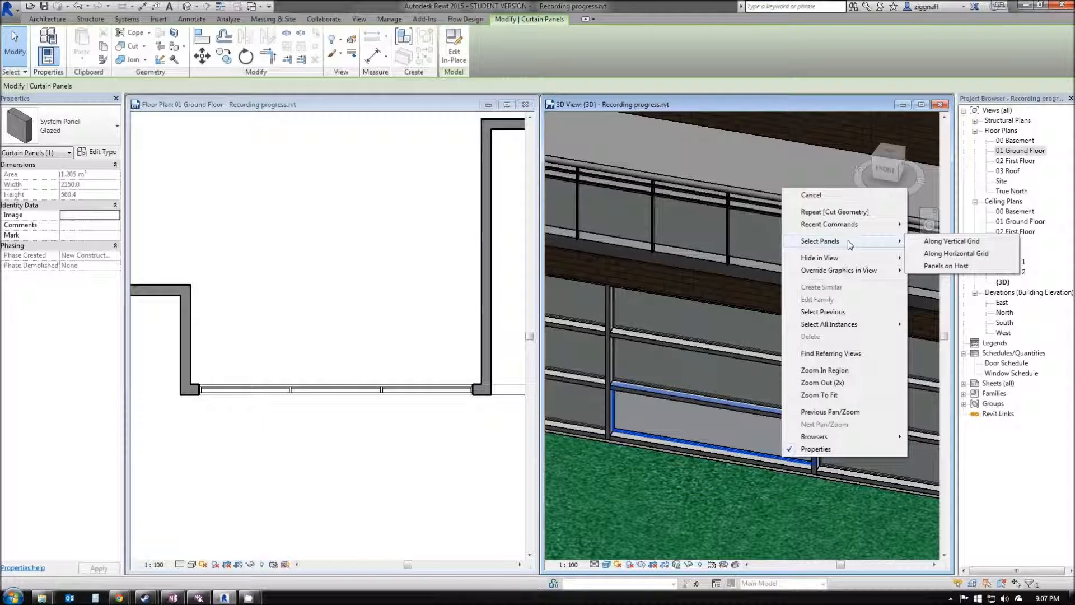
mouse_move(952, 241)
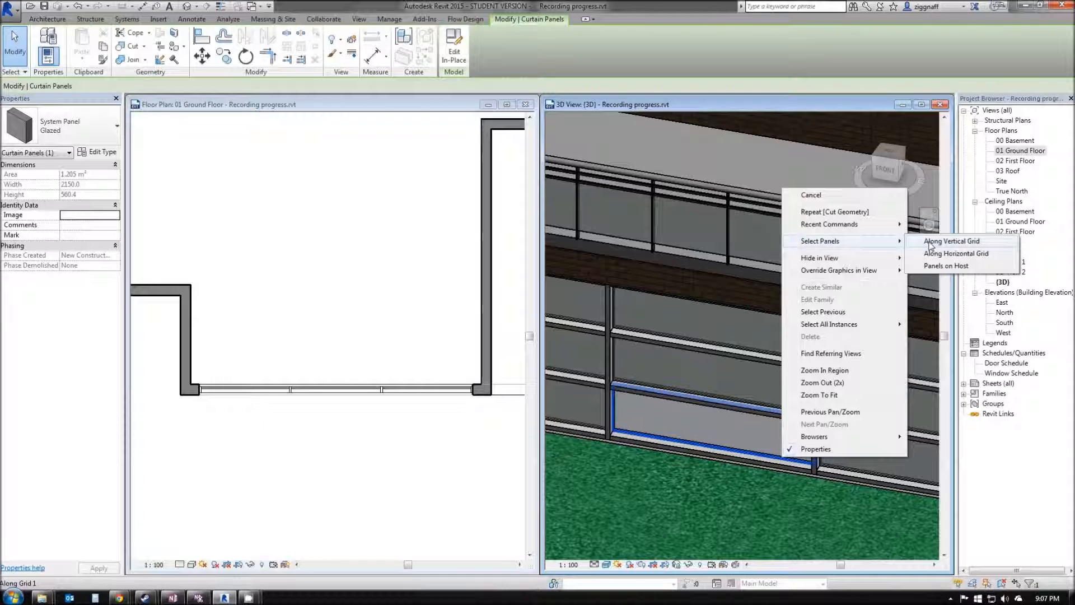
mouse_move(956, 253)
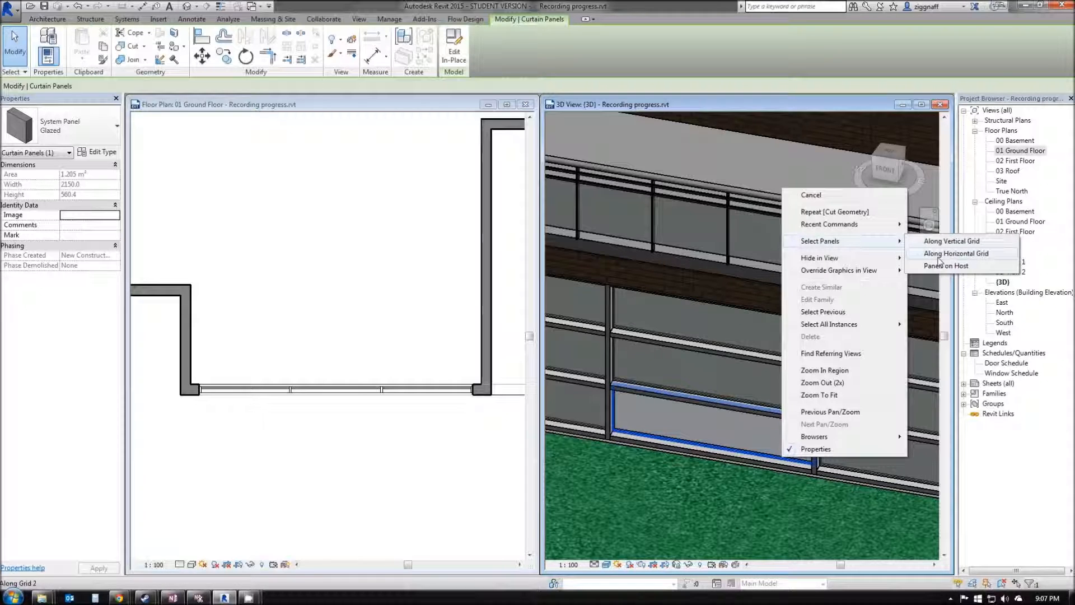
left_click(955, 254)
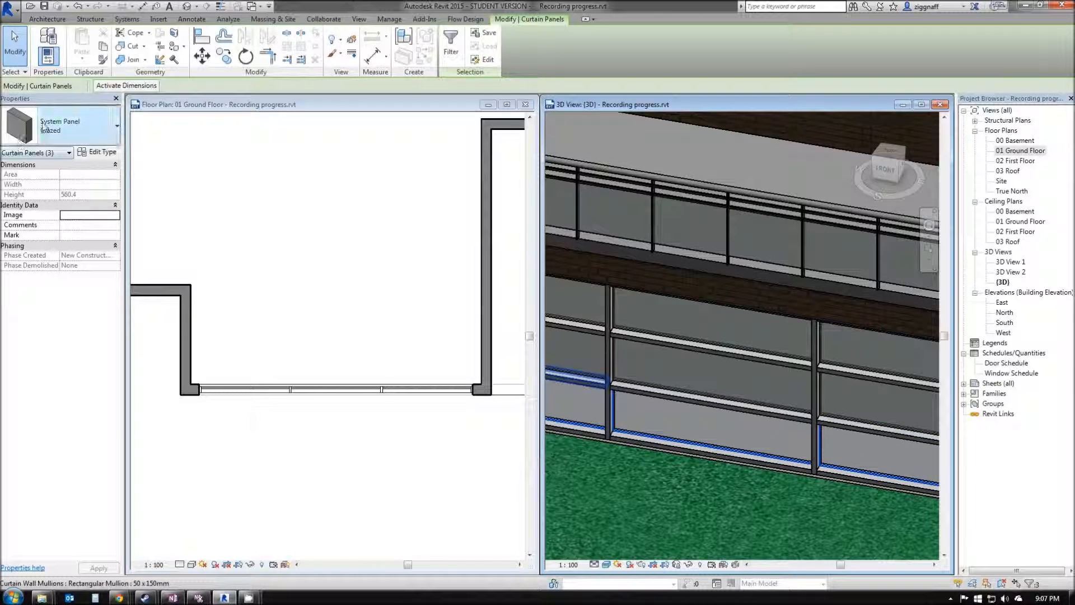
mouse_move(77, 124)
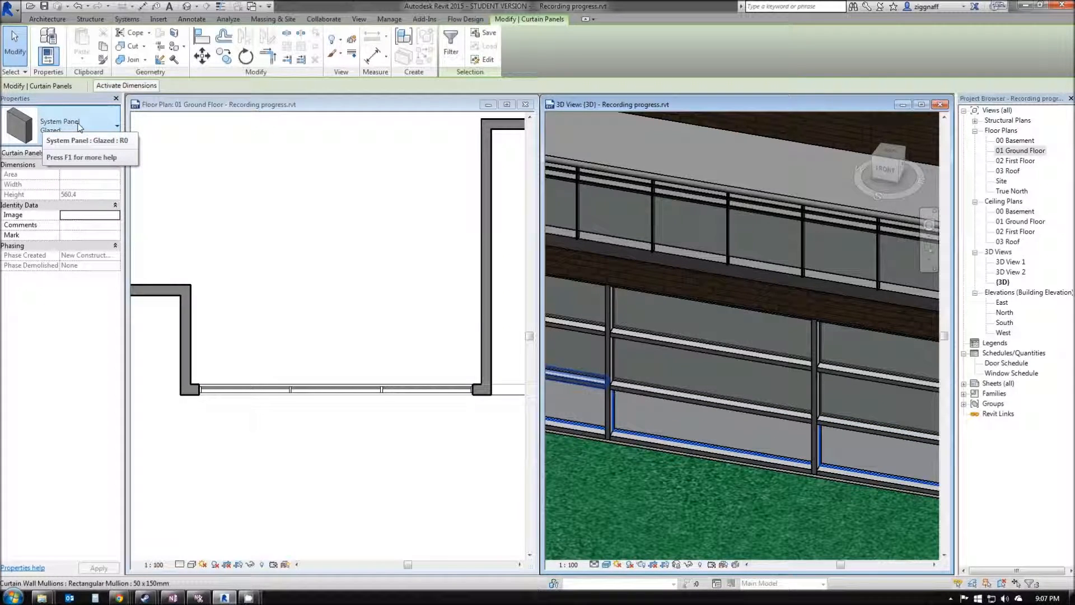
left_click(116, 125)
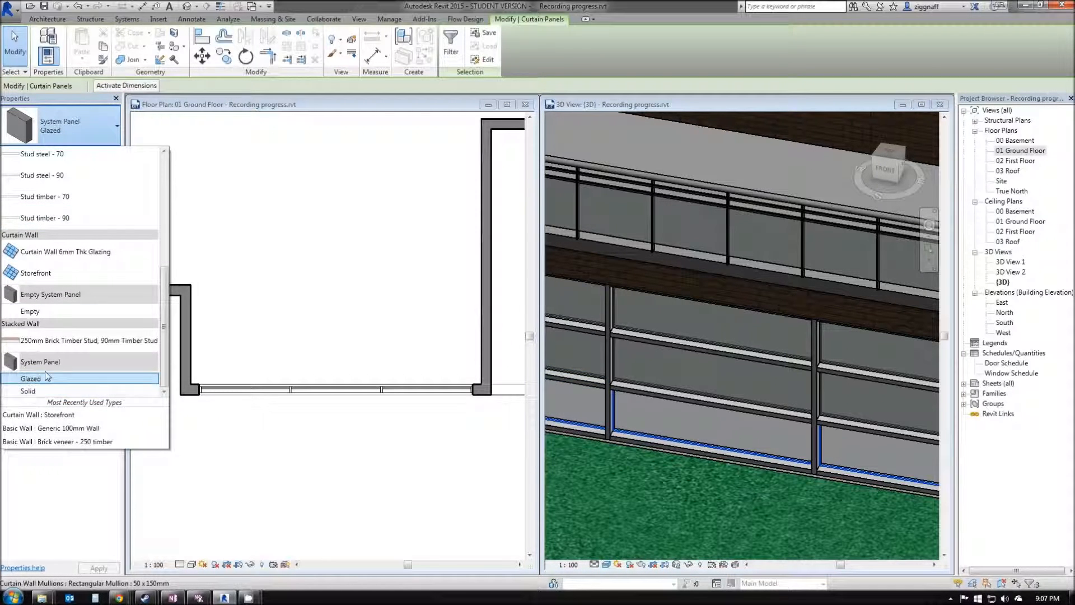
left_click(28, 391)
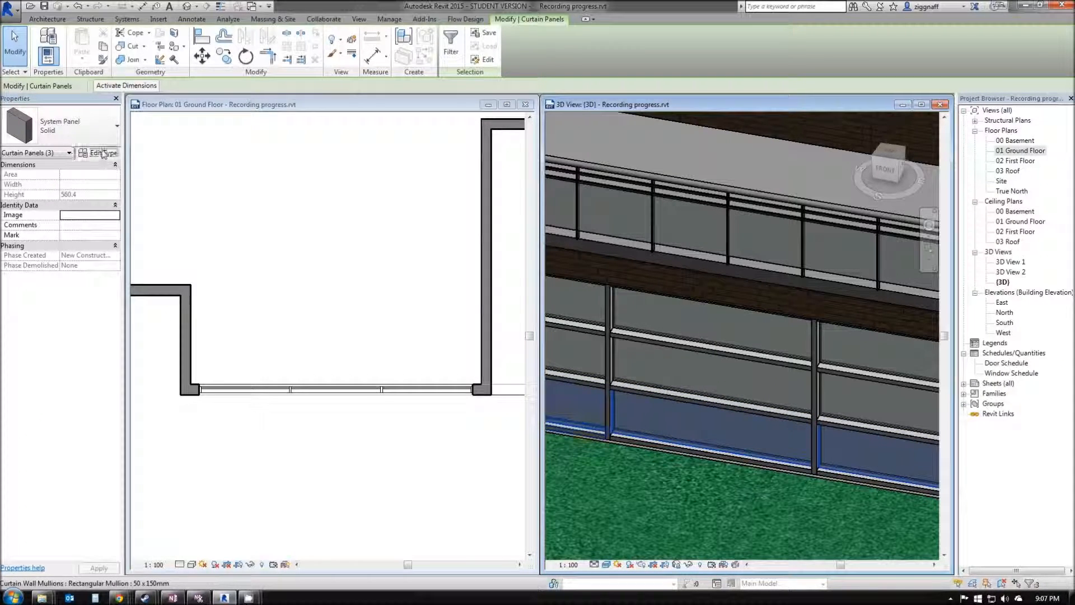
- Duplicate the Solid panel type as 'Solid - Black' and select its Material field
left_click(101, 151)
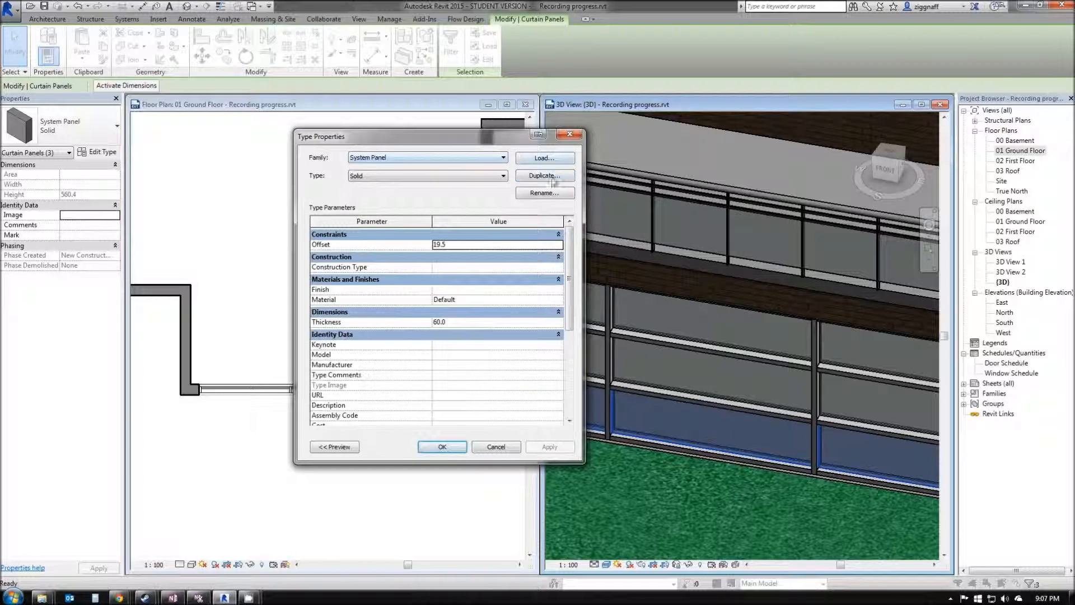
left_click(544, 175)
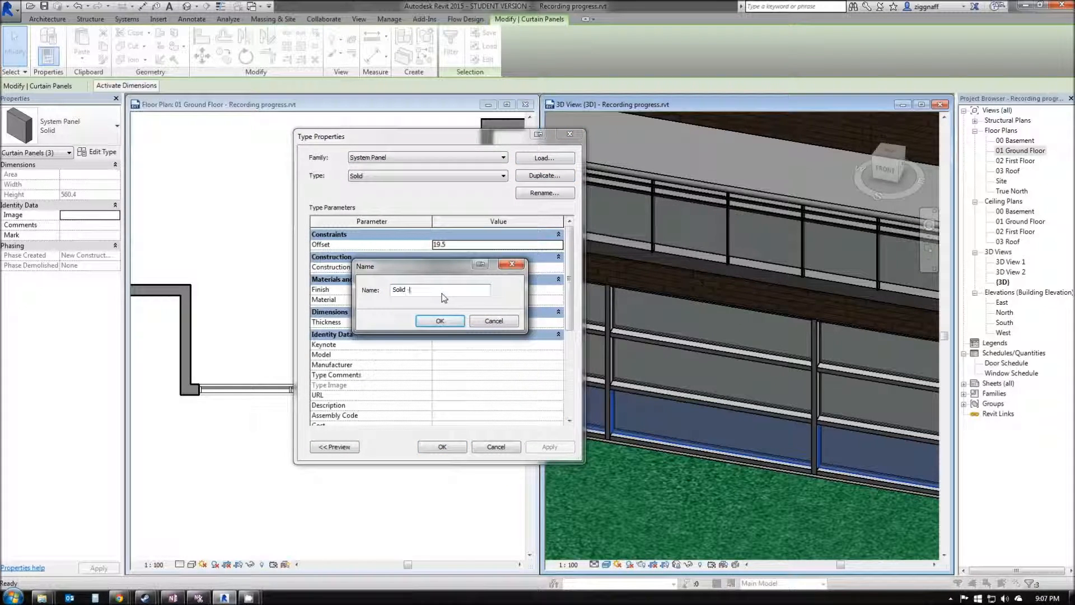
type("- Black")
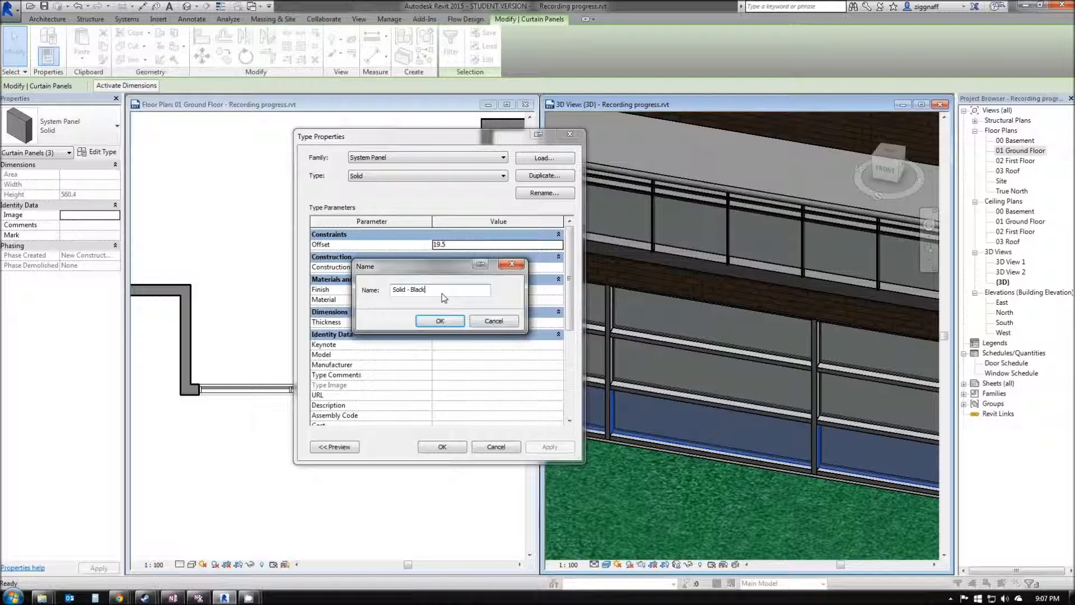
left_click(440, 321)
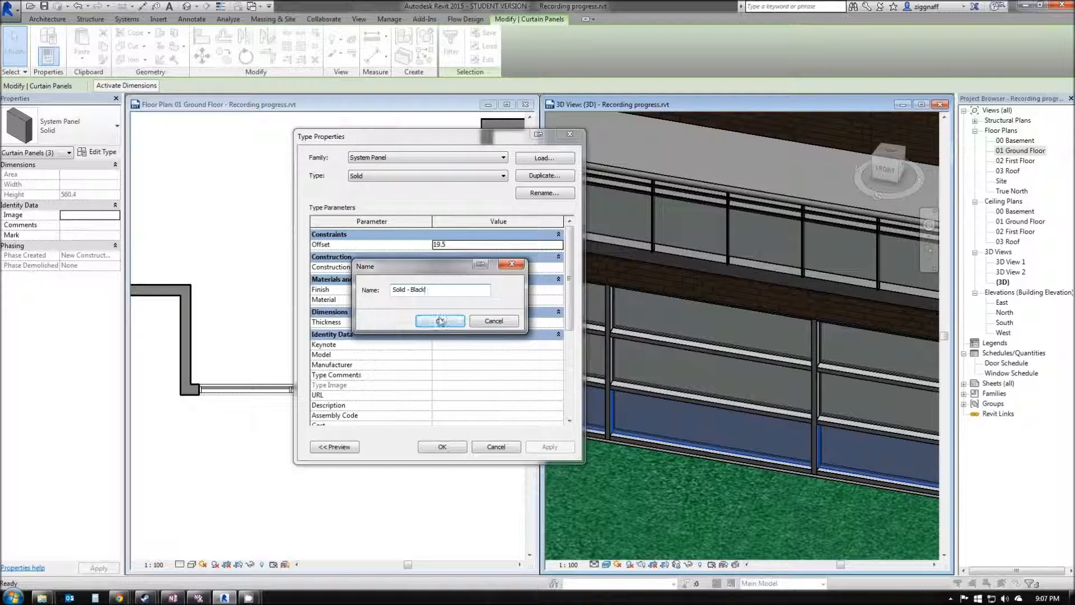
left_click(439, 321)
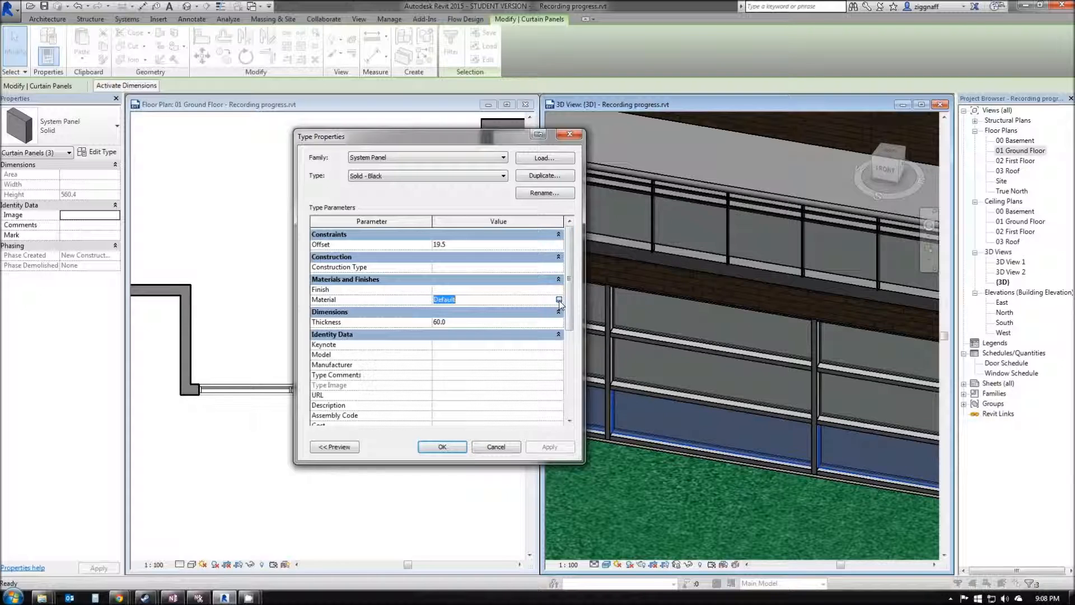
- Search 'bla' in the Material Browser and assign Black Wood to the Solid - Black type
left_click(559, 301)
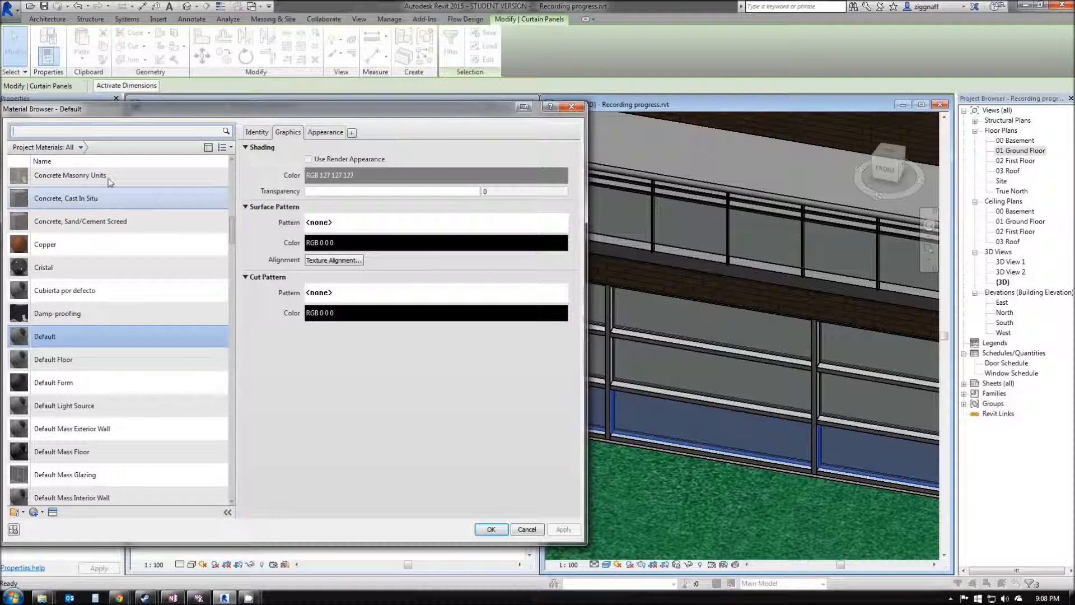
type("black")
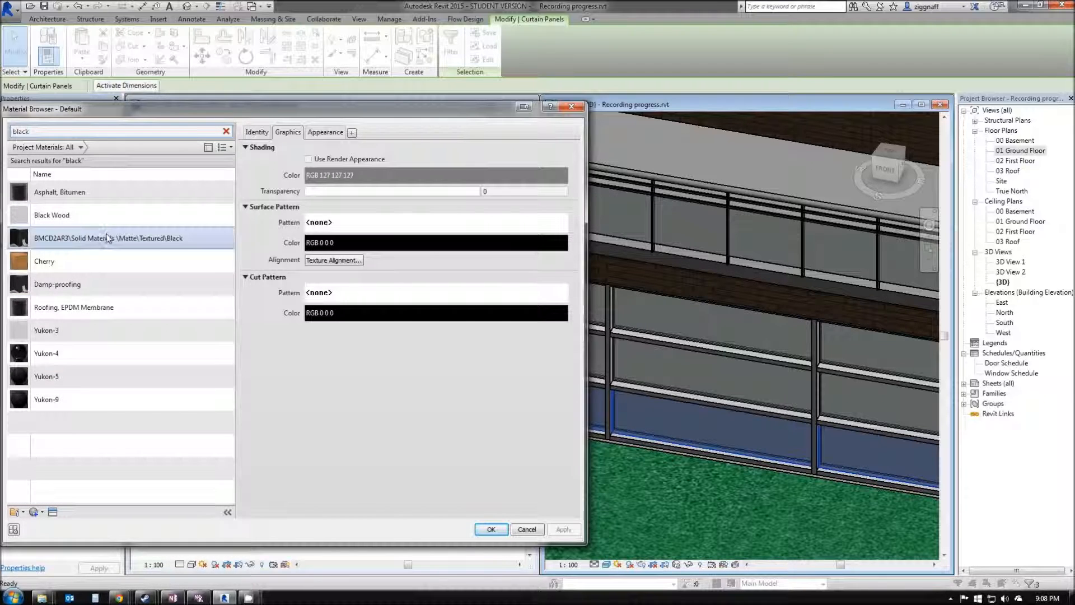
mouse_move(108, 238)
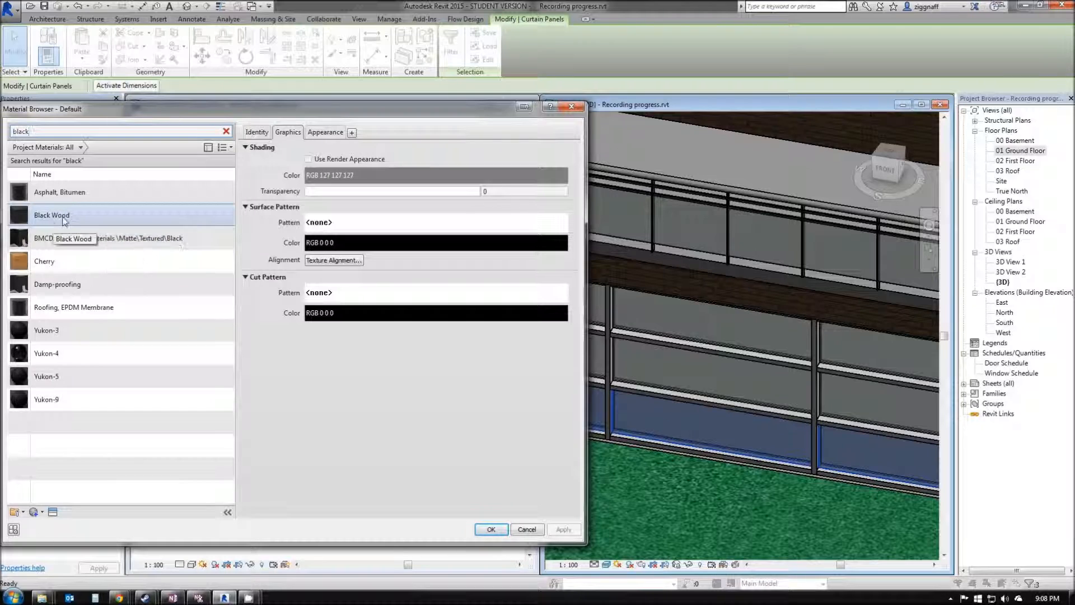
left_click(51, 214)
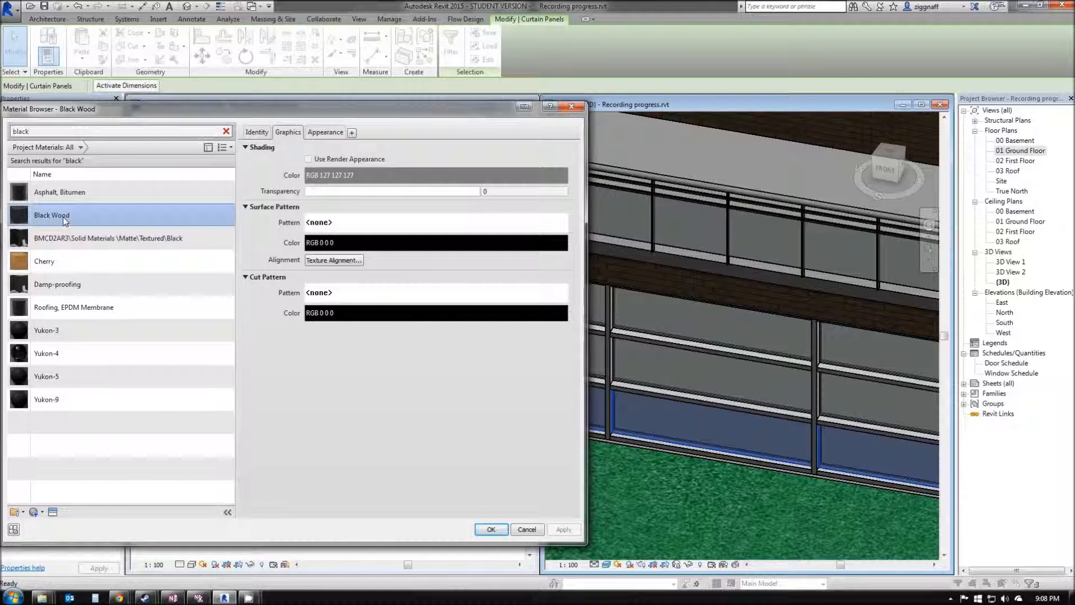
left_click(308, 159)
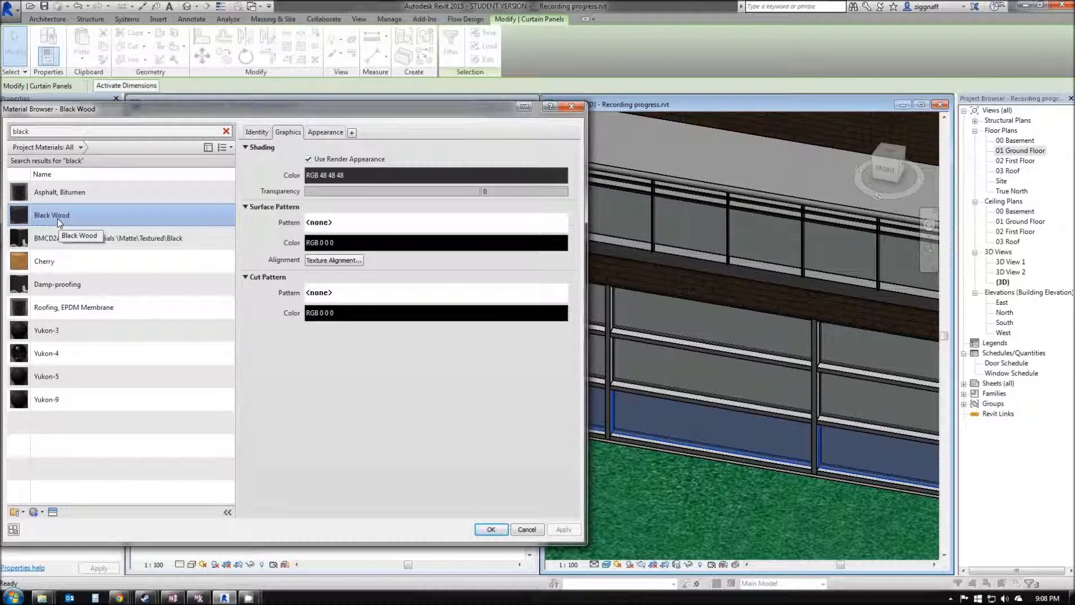
left_click(491, 528)
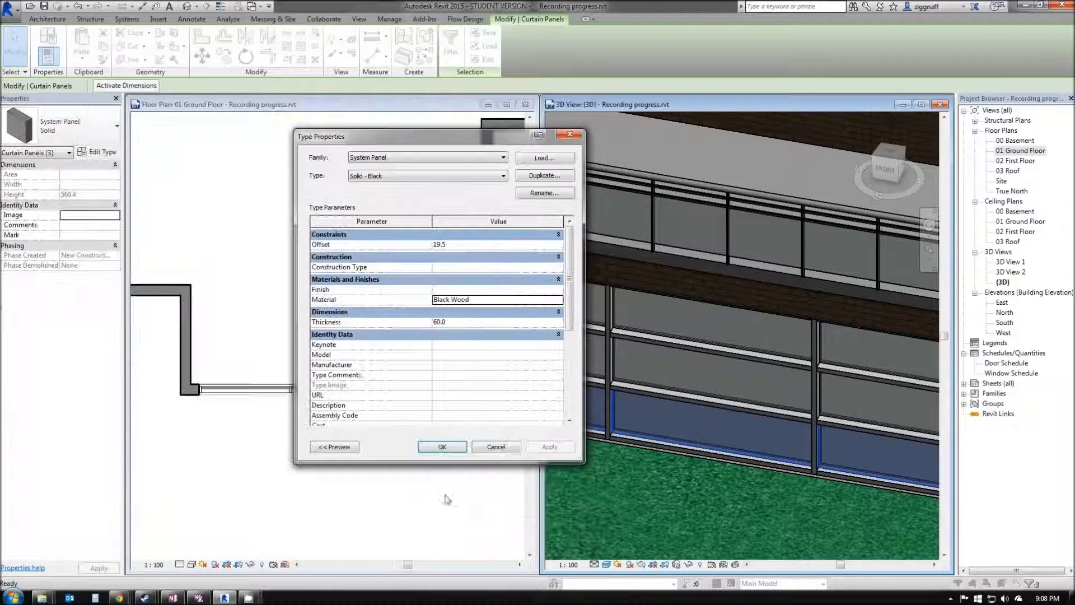
left_click(442, 446)
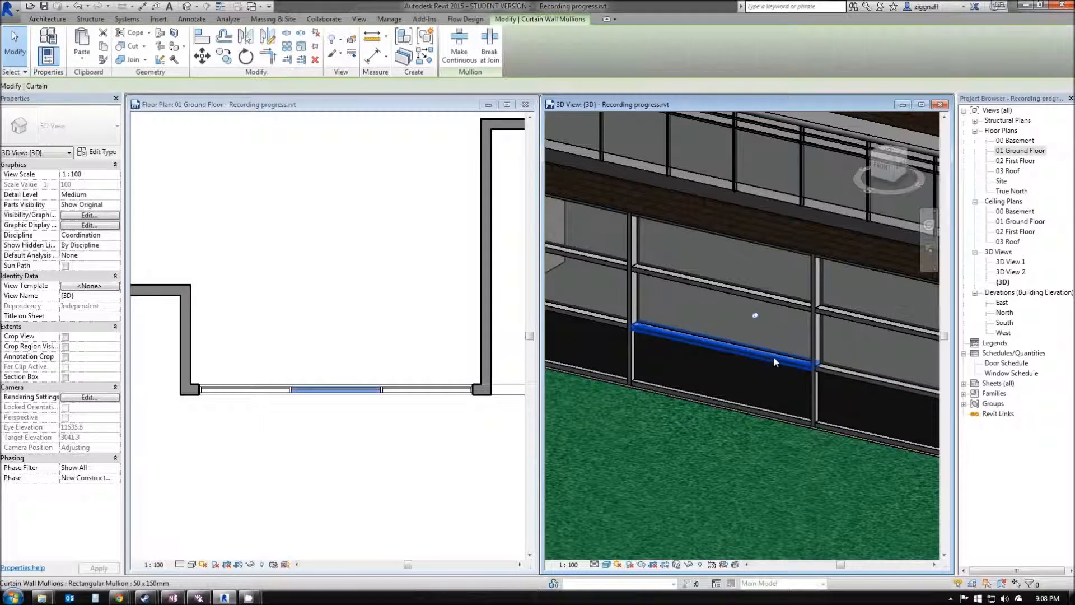
left_click(720, 346)
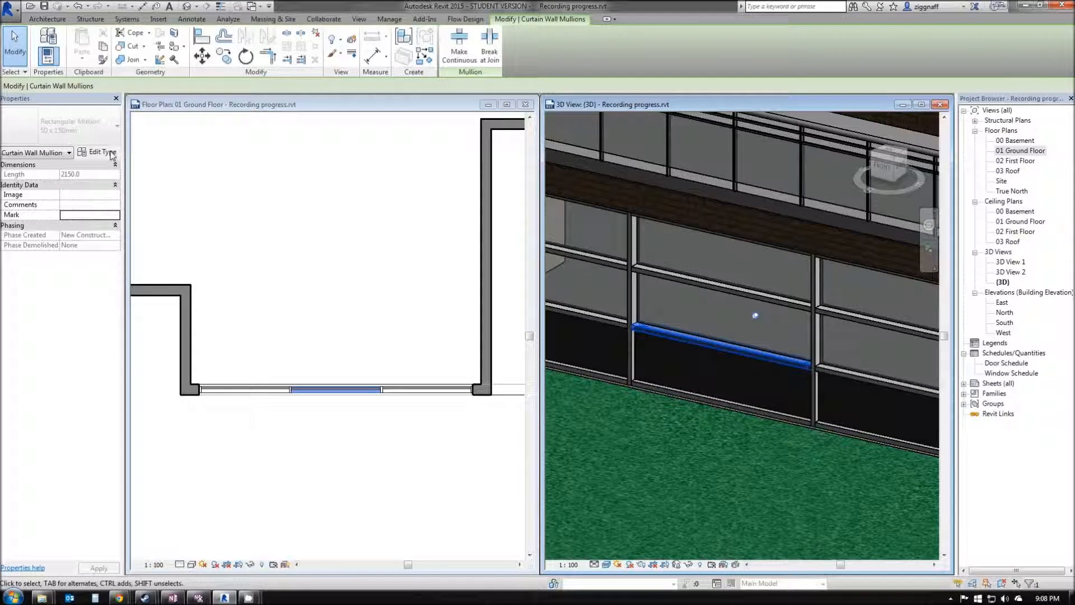
left_click(100, 152)
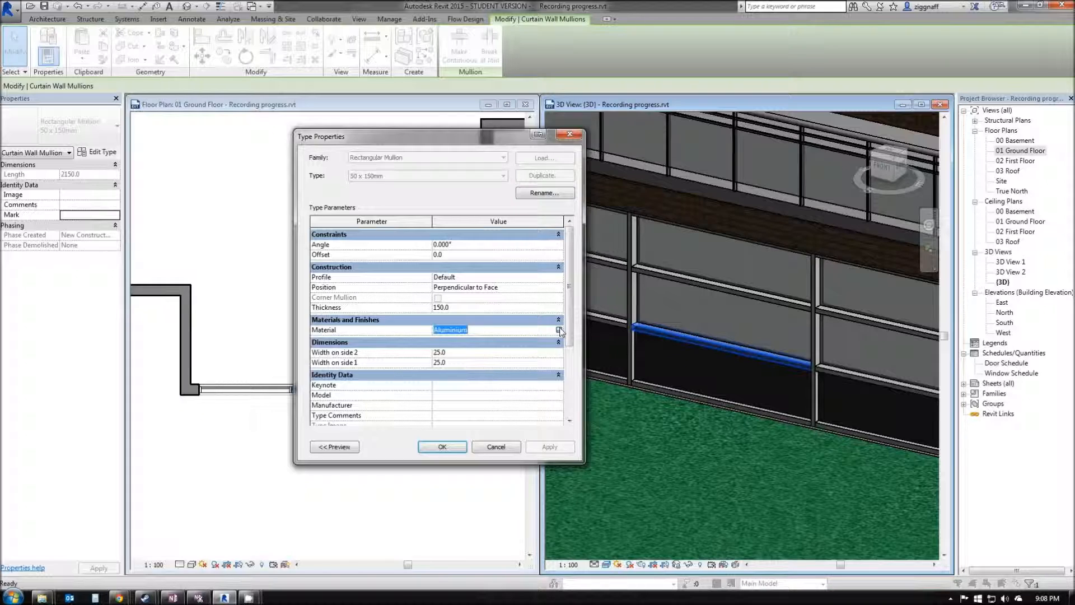
left_click(559, 329)
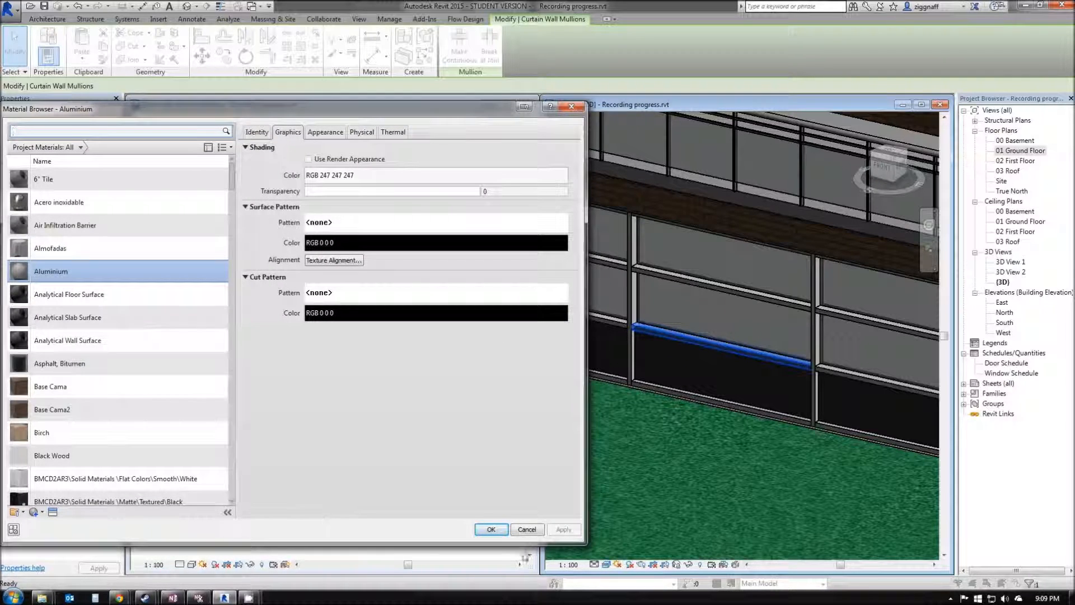
left_click(490, 528)
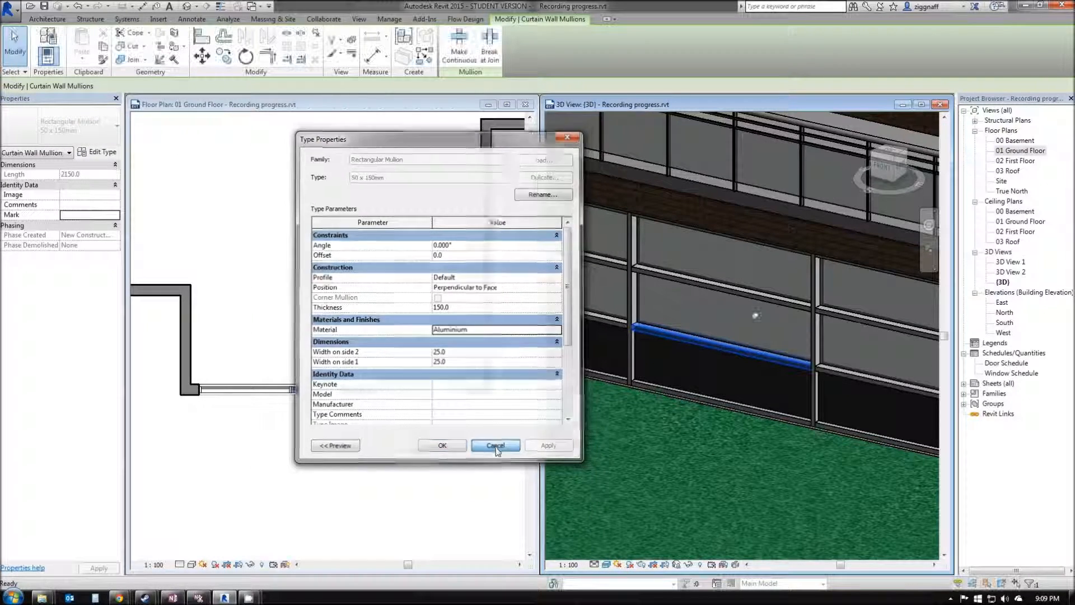
left_click(496, 445)
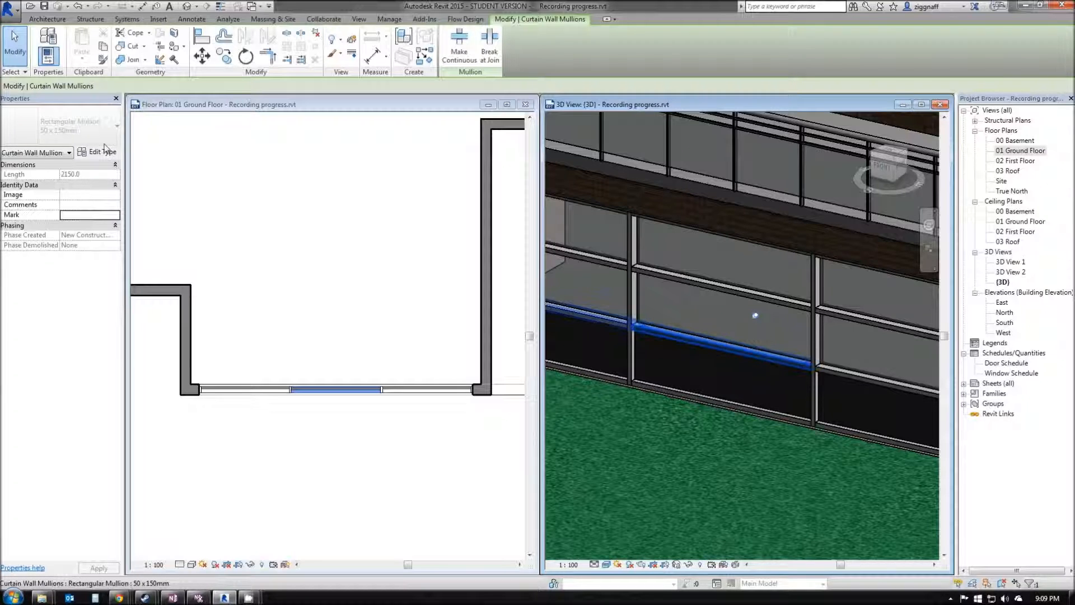
mouse_move(62, 123)
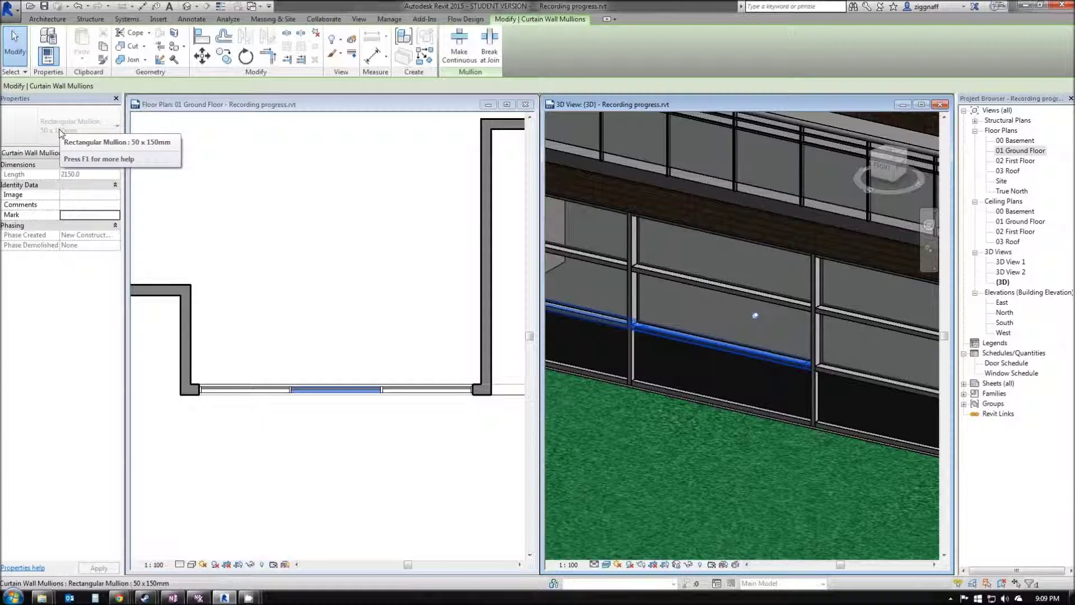
- Set the Storefront interior mullions to Circular Mullion: 25mm Radius, apply, and close Type Properties
left_click(308, 389)
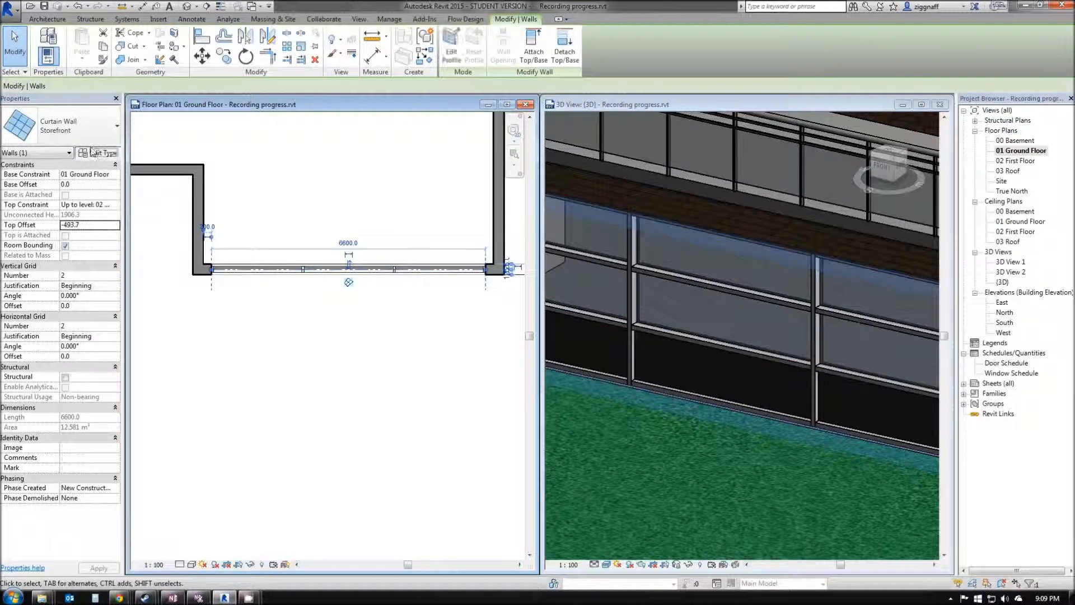
left_click(102, 152)
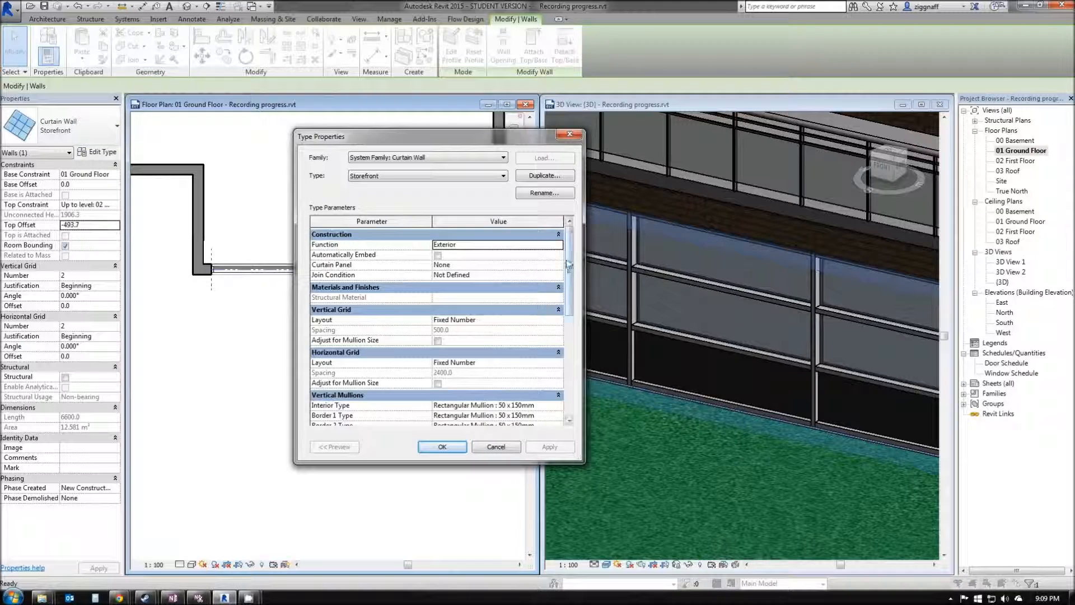
scroll("down", 3)
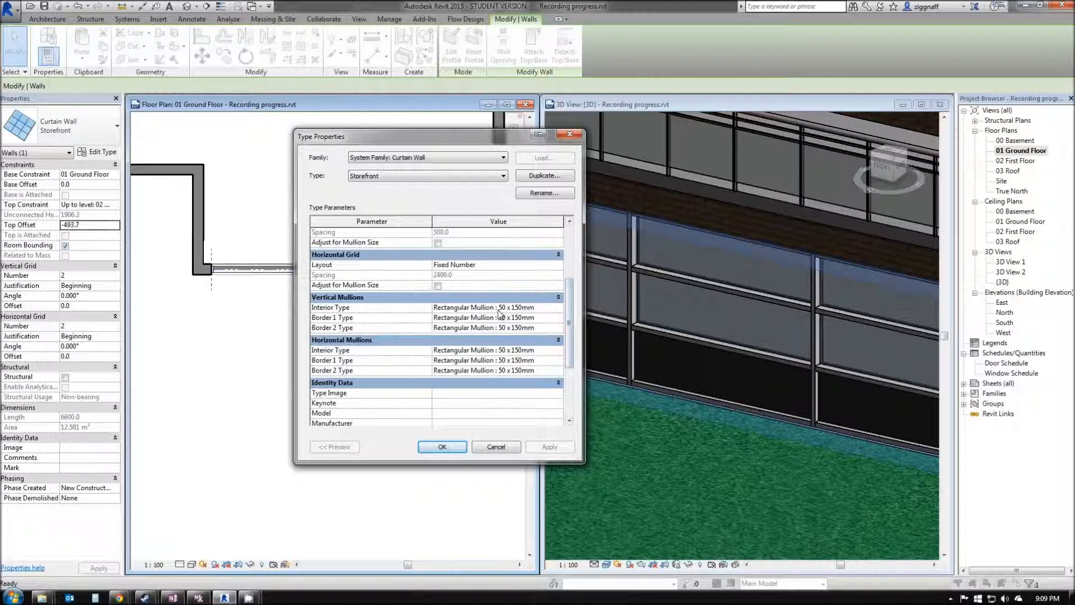
left_click(497, 307)
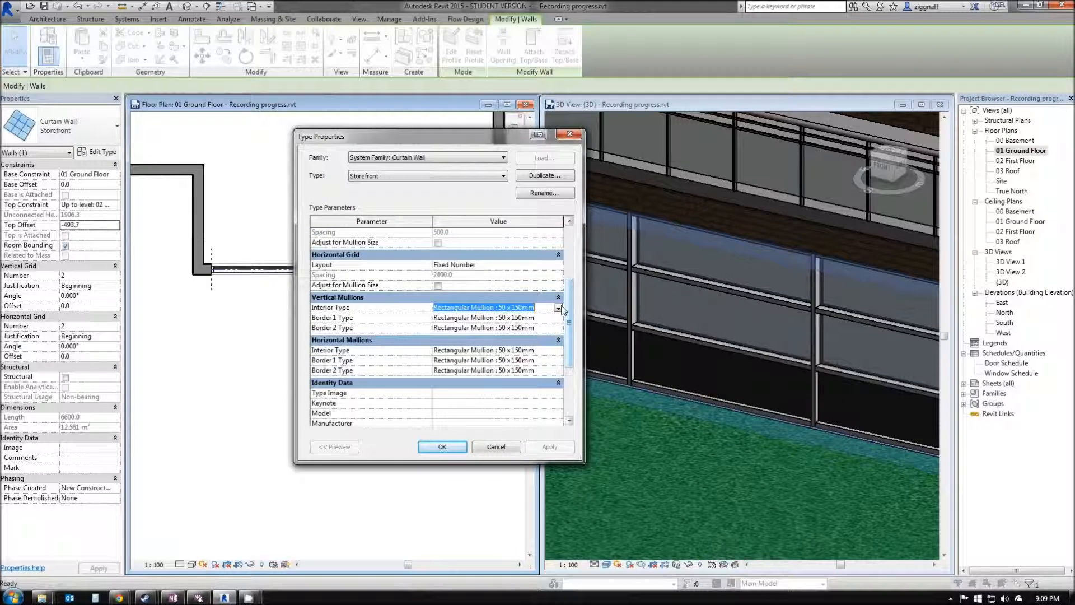
left_click(559, 308)
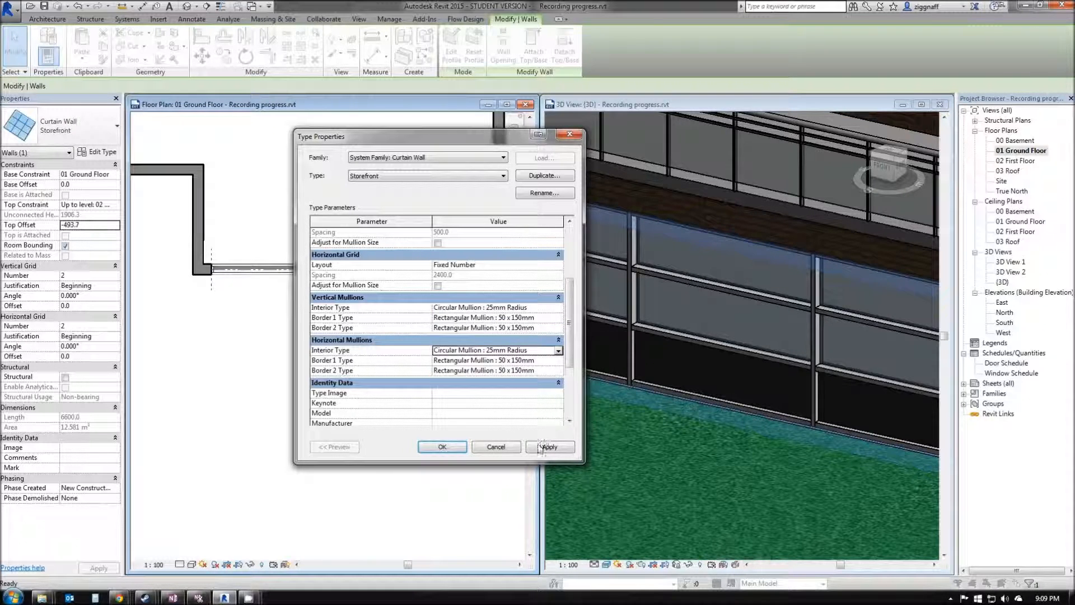
left_click(550, 446)
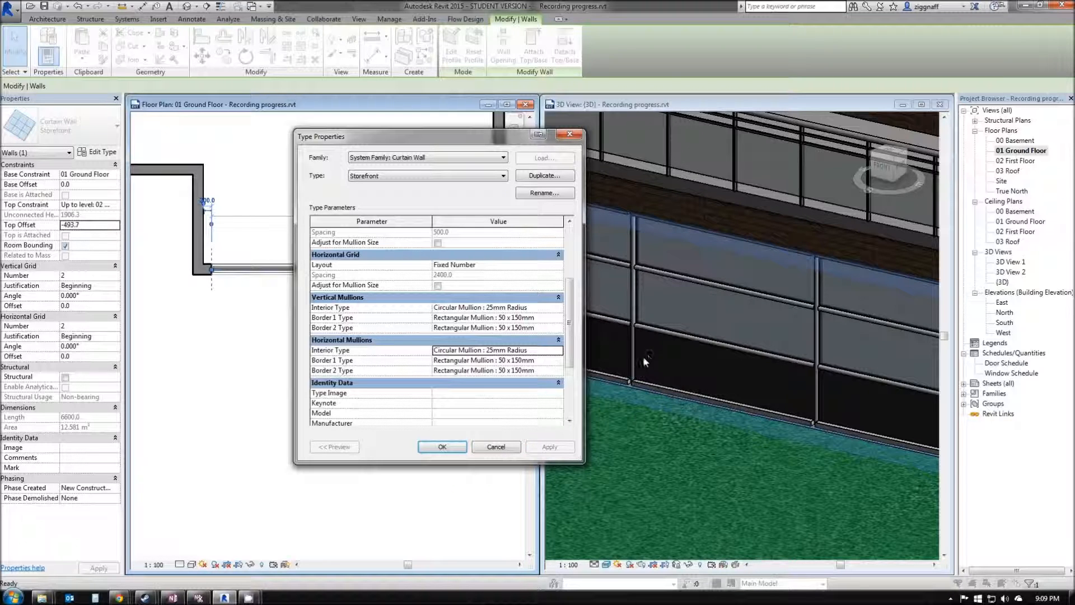
mouse_move(656, 281)
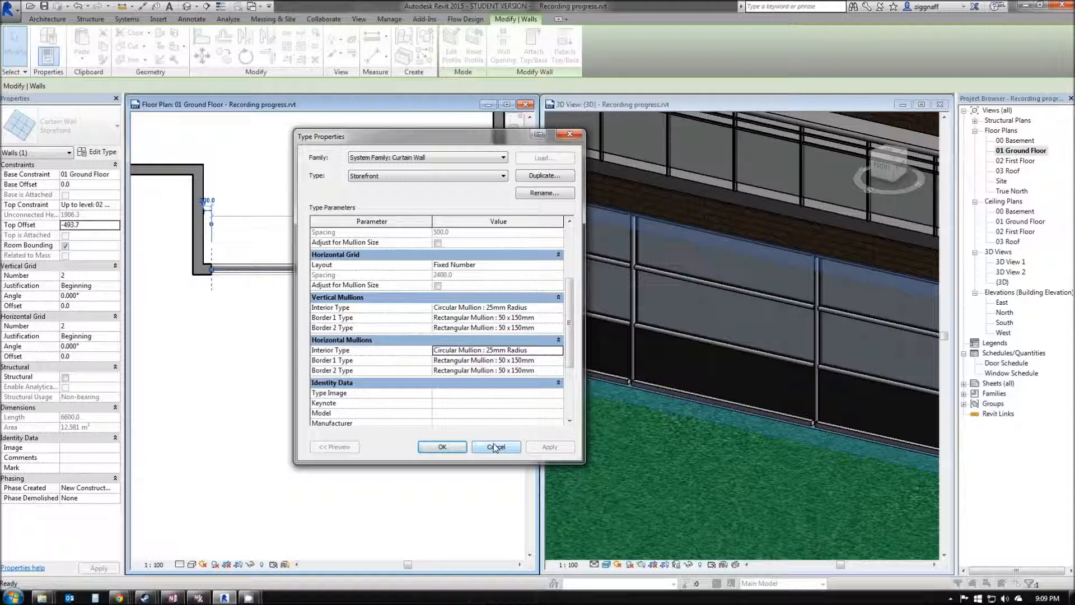
left_click(495, 446)
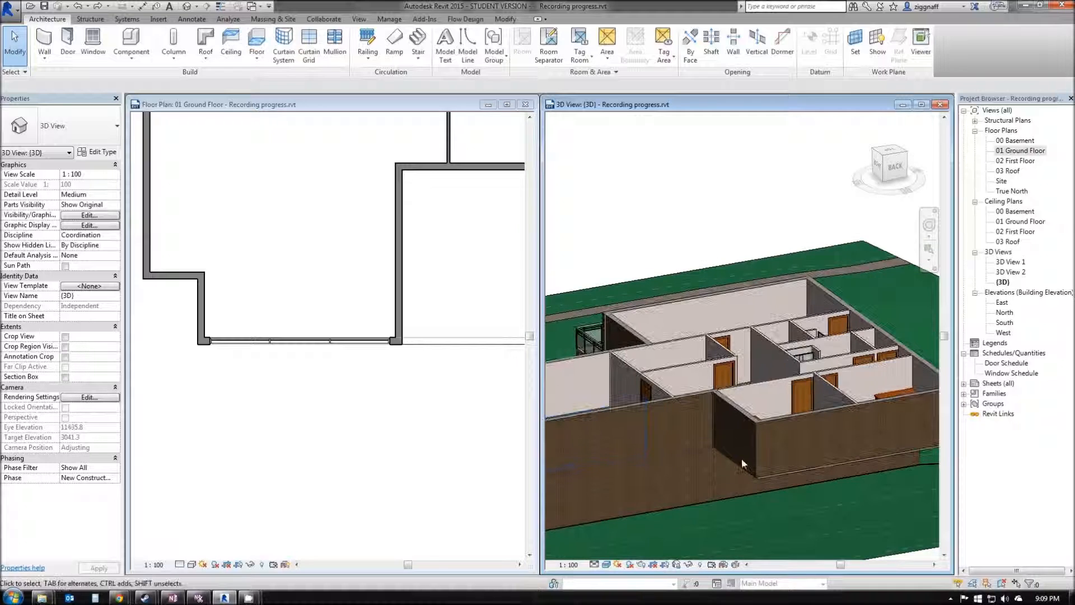
- Select the back brick wall in 3D and enable the view's Section Box
left_click(763, 488)
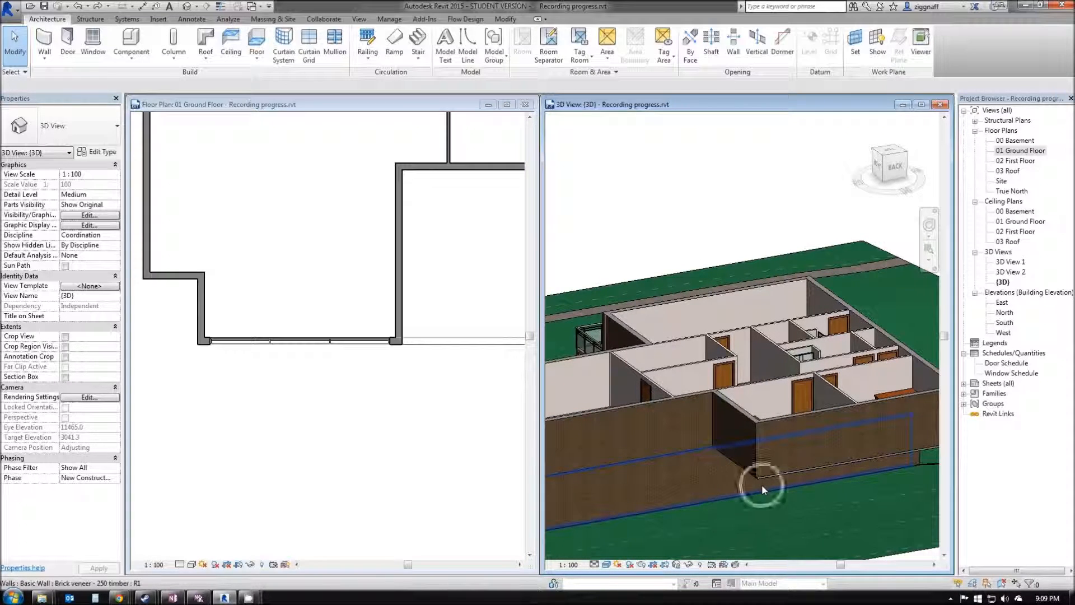
mouse_move(779, 470)
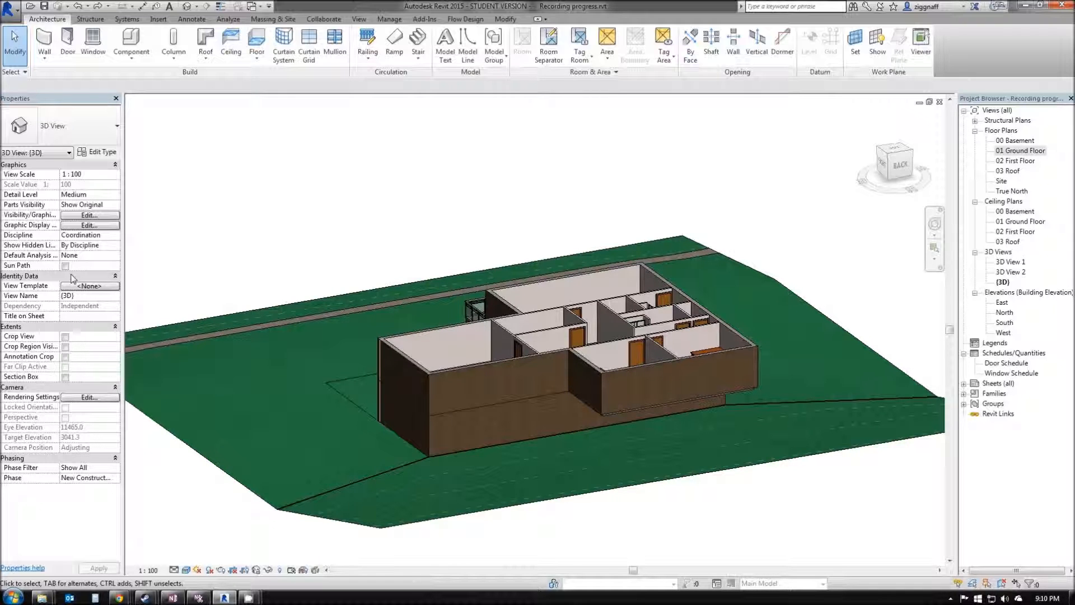
left_click(65, 376)
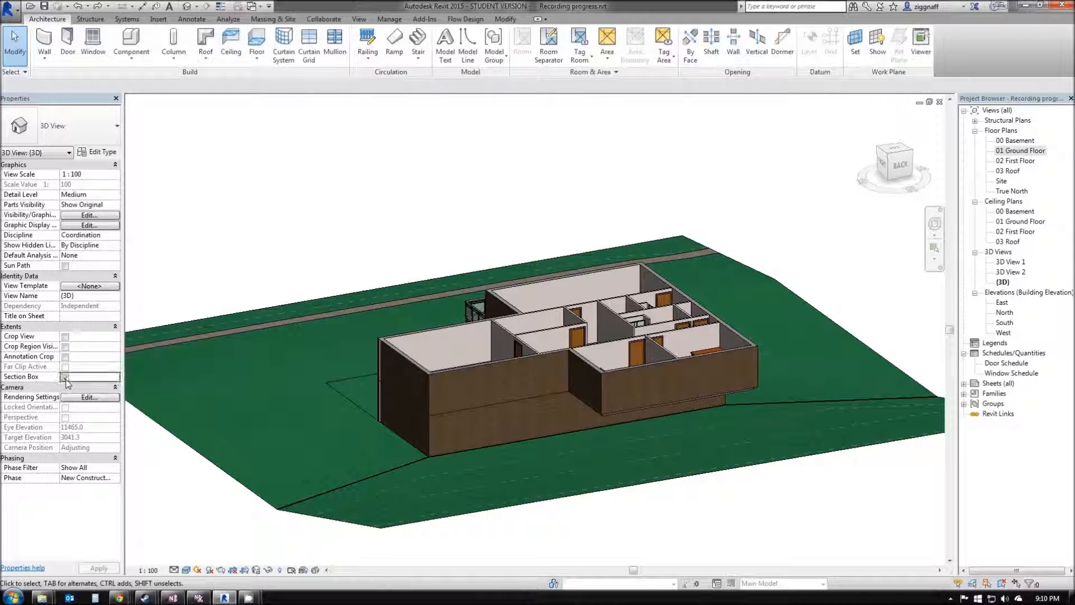
left_click(65, 376)
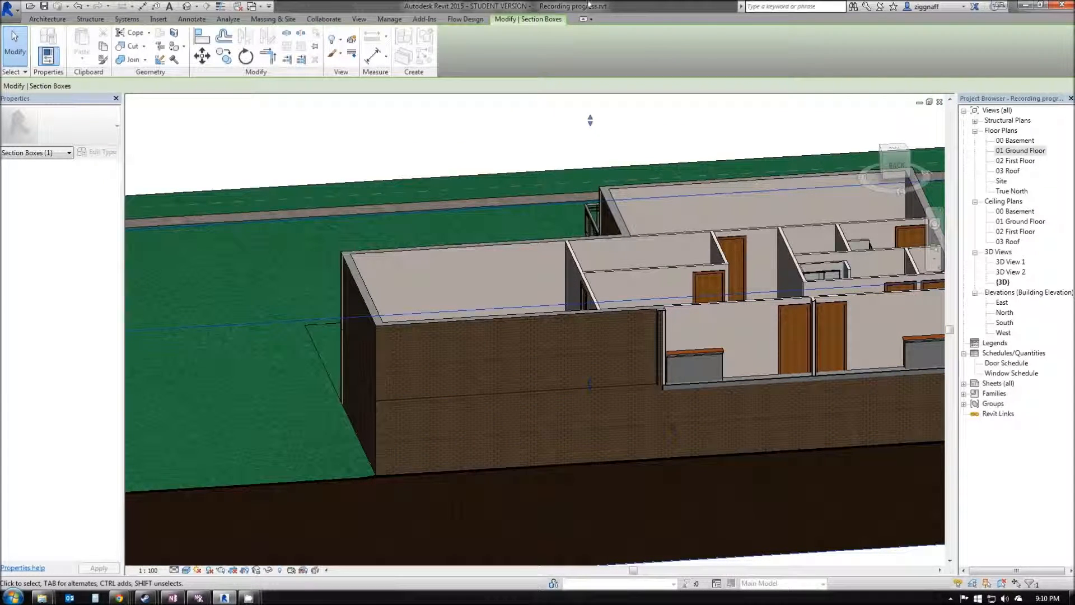
- Reopen the 01 Ground Floor plan window beside the section-boxed 3D view
left_click(359, 18)
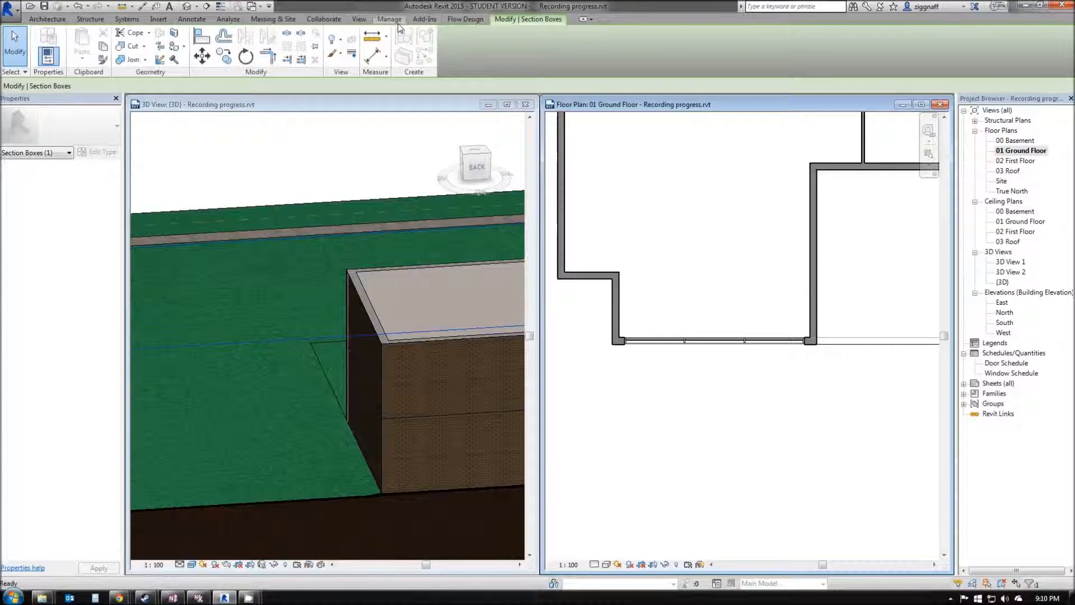
- Tile the ground floor plan and section-boxed 3D view side by side
left_click(358, 18)
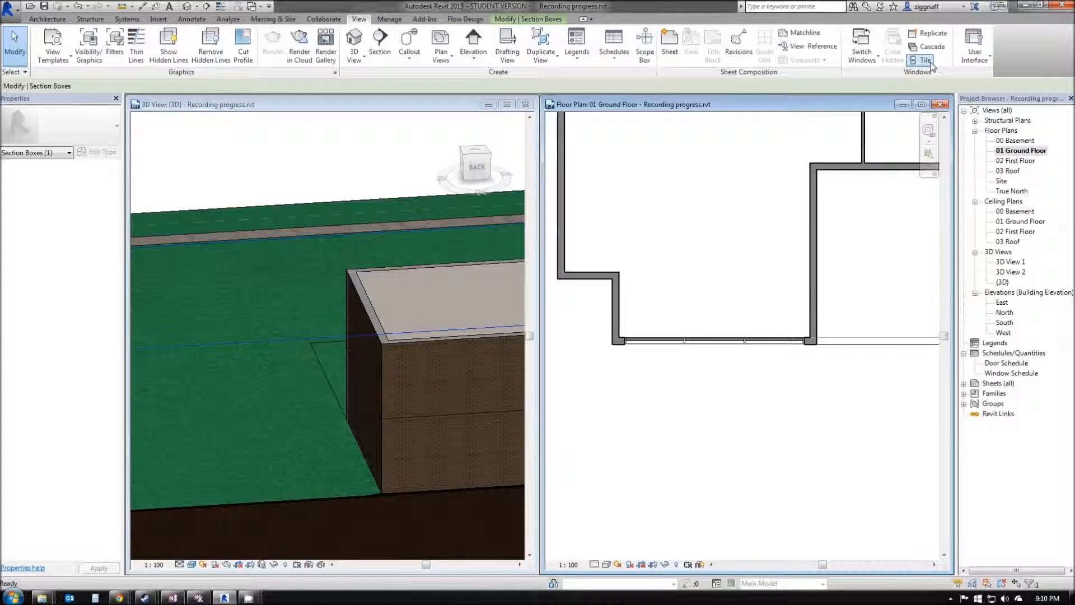
left_click(925, 42)
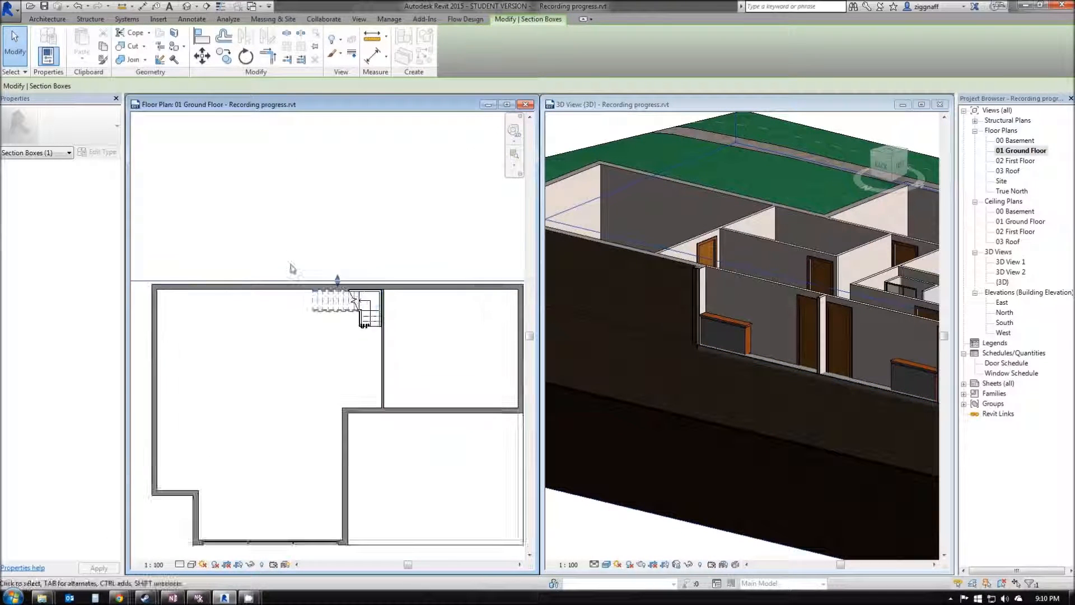
left_click(47, 18)
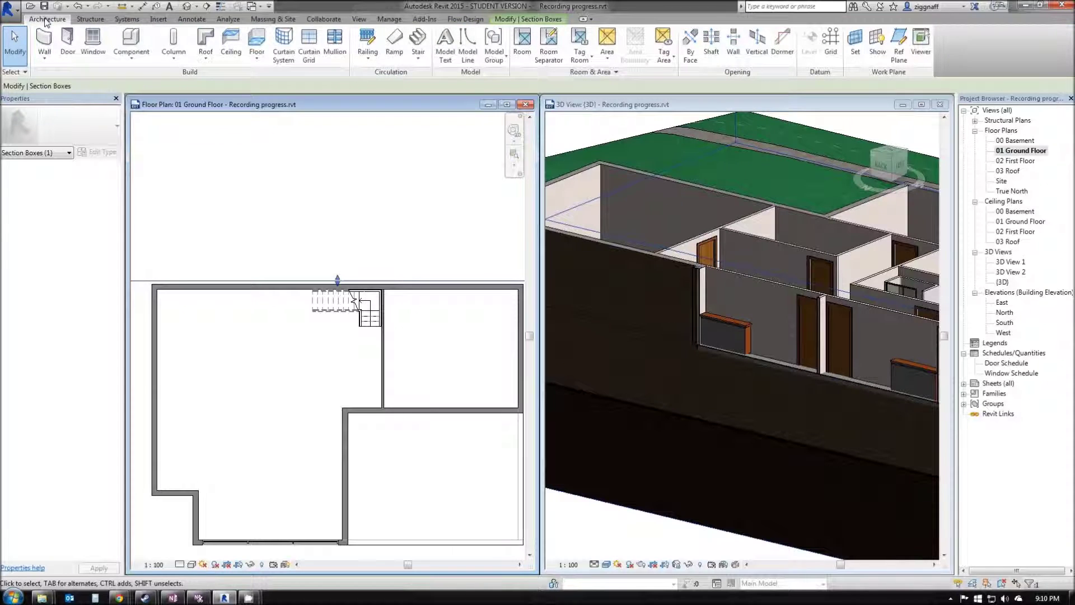
- Draw a 3600 mm Storefront curtain wall along the back wall, dismissing the overlap warning
left_click(44, 45)
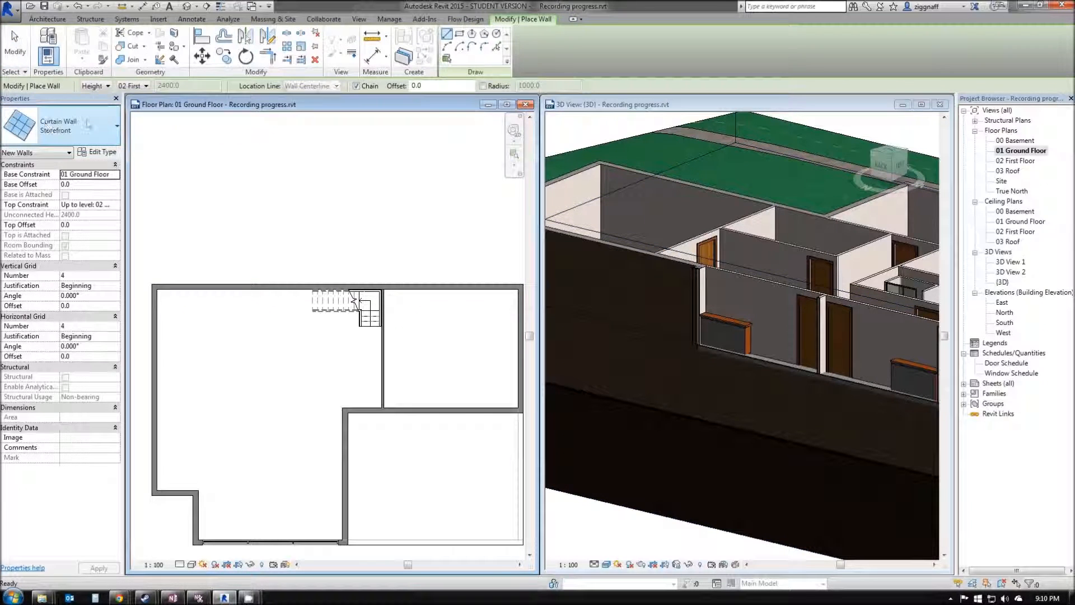
mouse_move(61, 123)
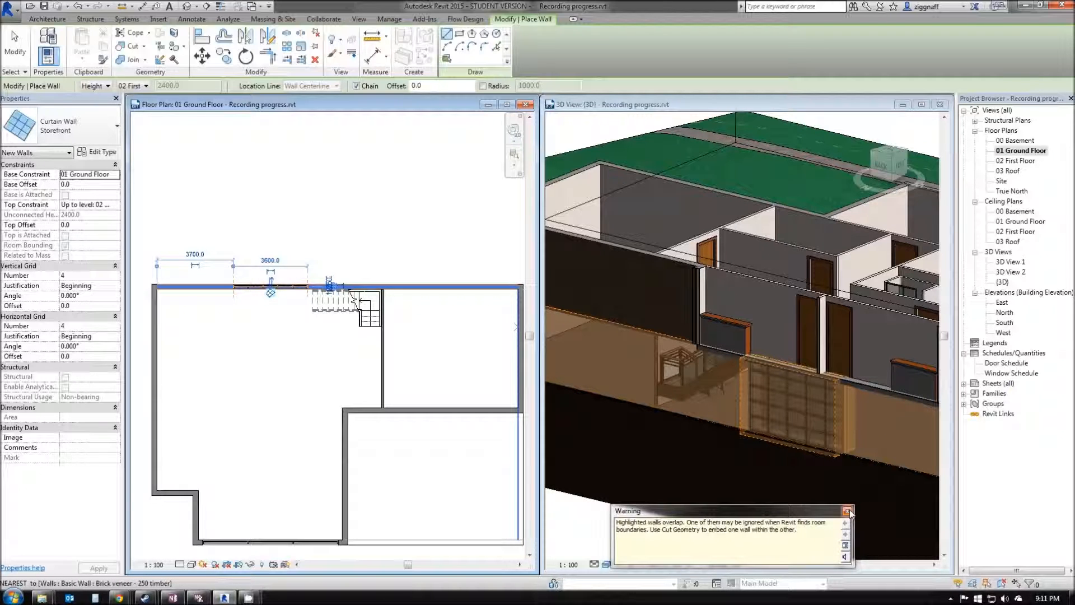
left_click(849, 511)
type("2")
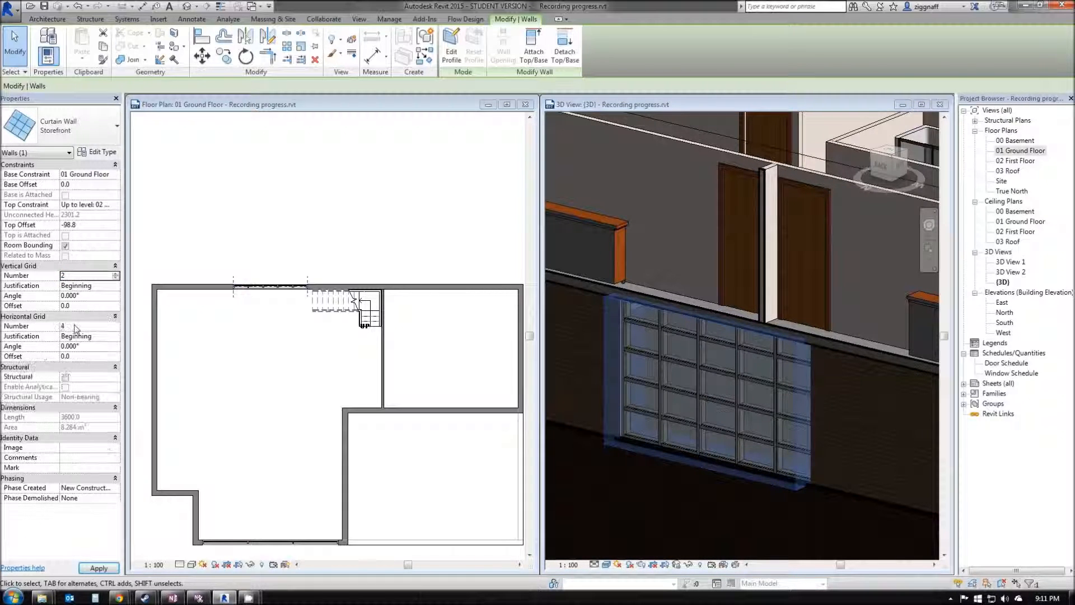
- Give the back Storefront wall 2 vertical and 2 horizontal grid lines and fit its ends
left_click(98, 568)
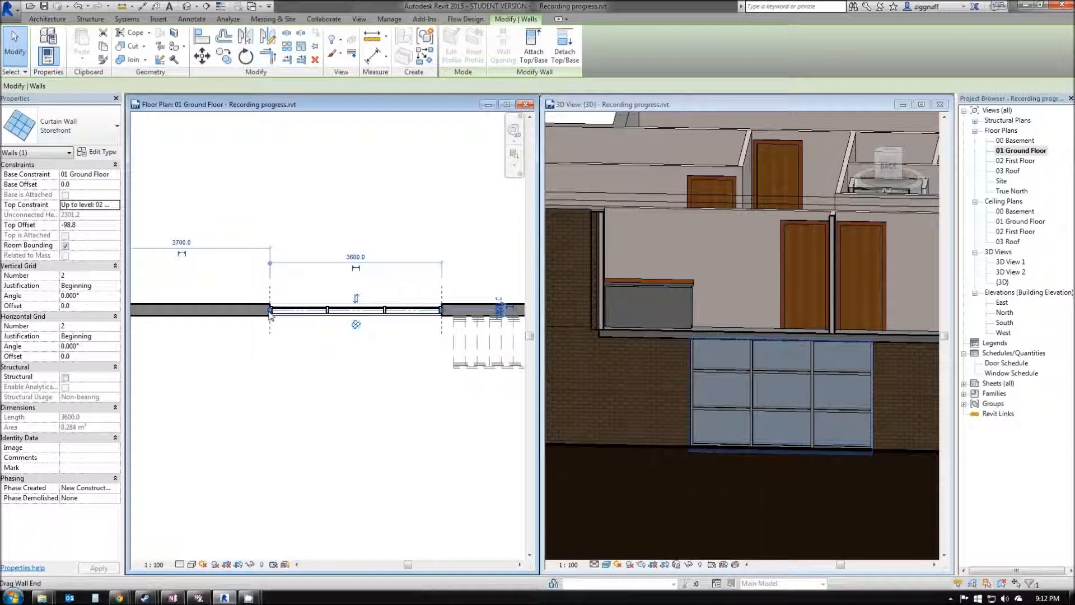
left_click(196, 310)
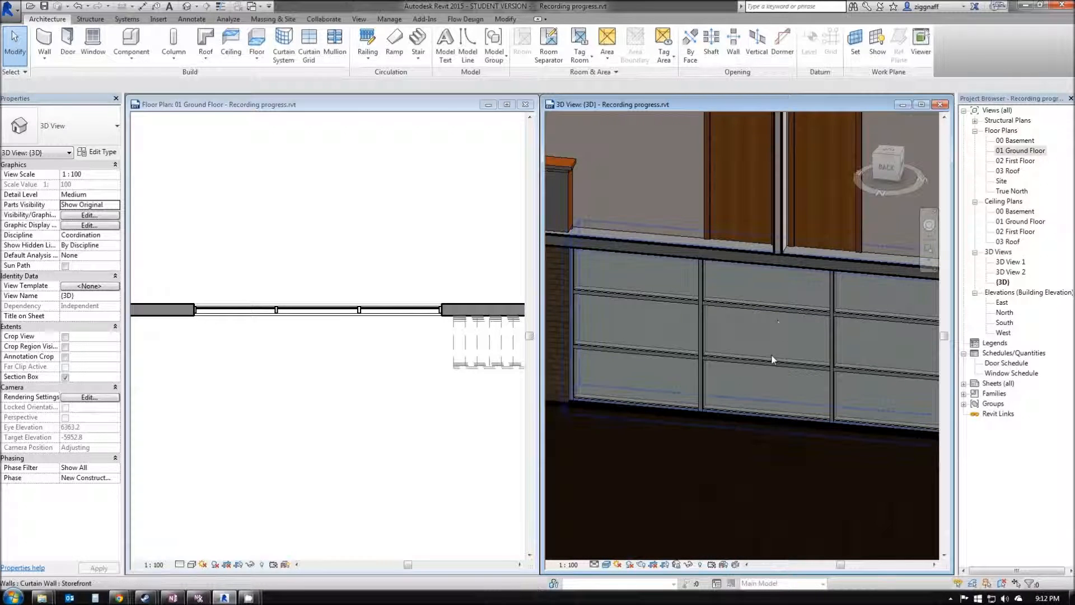
- Delete the centre bay's upper and lower mullions and remove both grid segments there
left_click(773, 357)
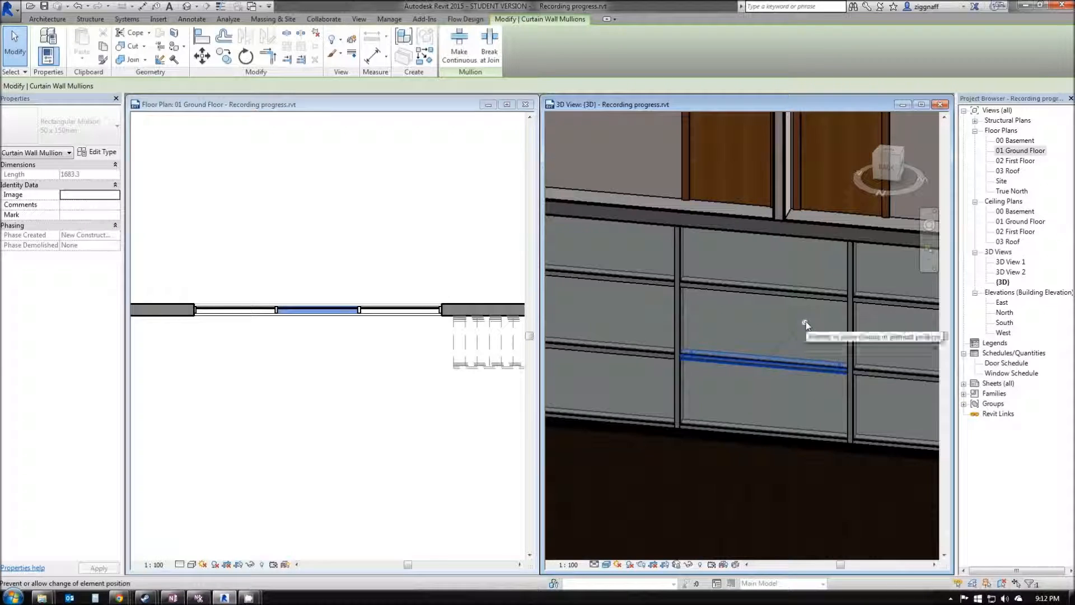
mouse_move(806, 325)
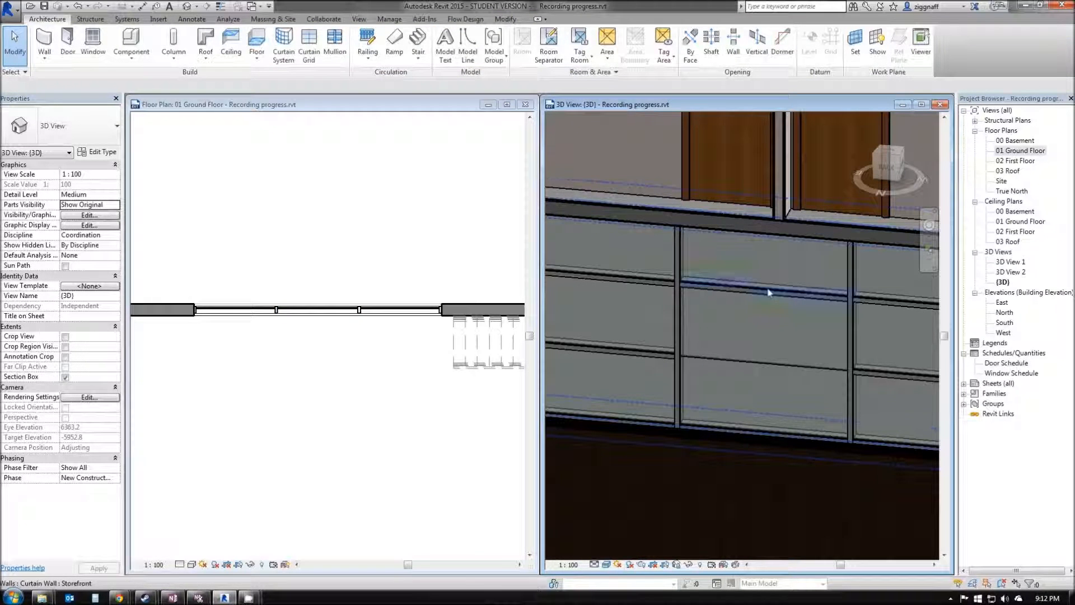
left_click(765, 291)
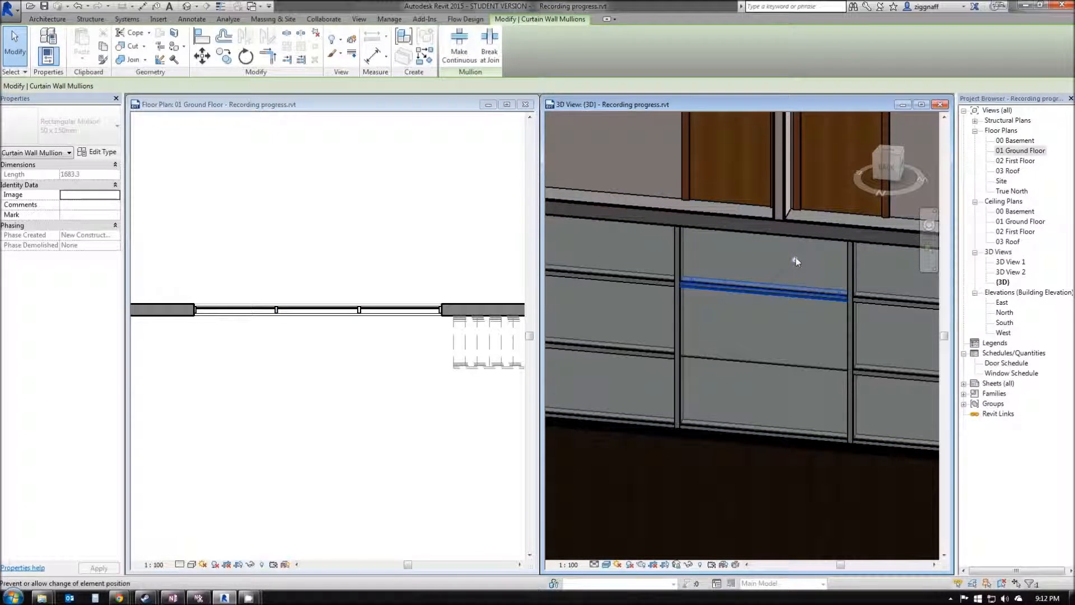
left_click(765, 328)
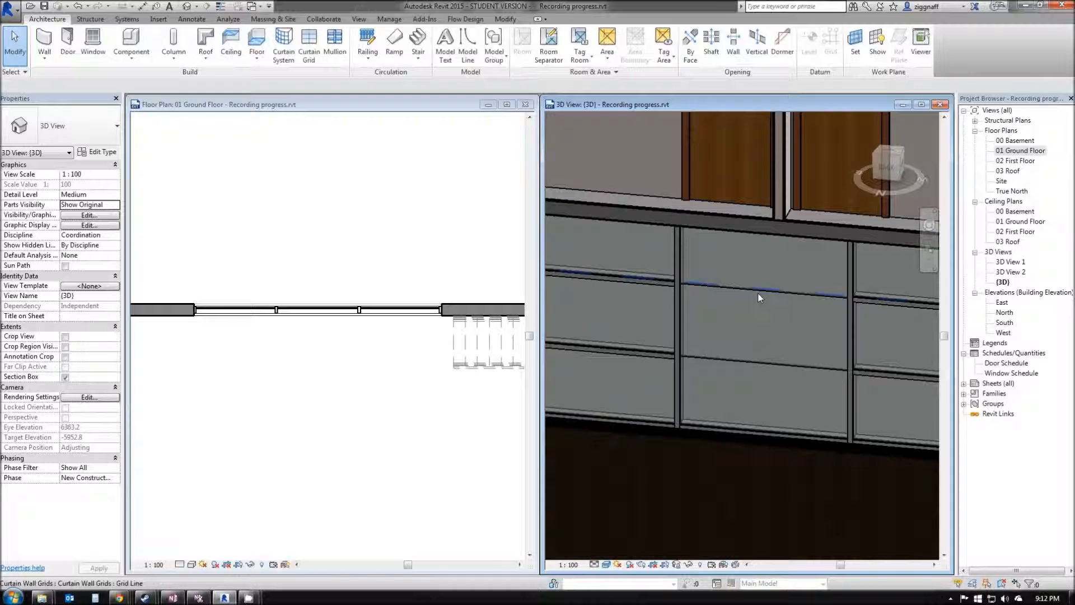
left_click(760, 281)
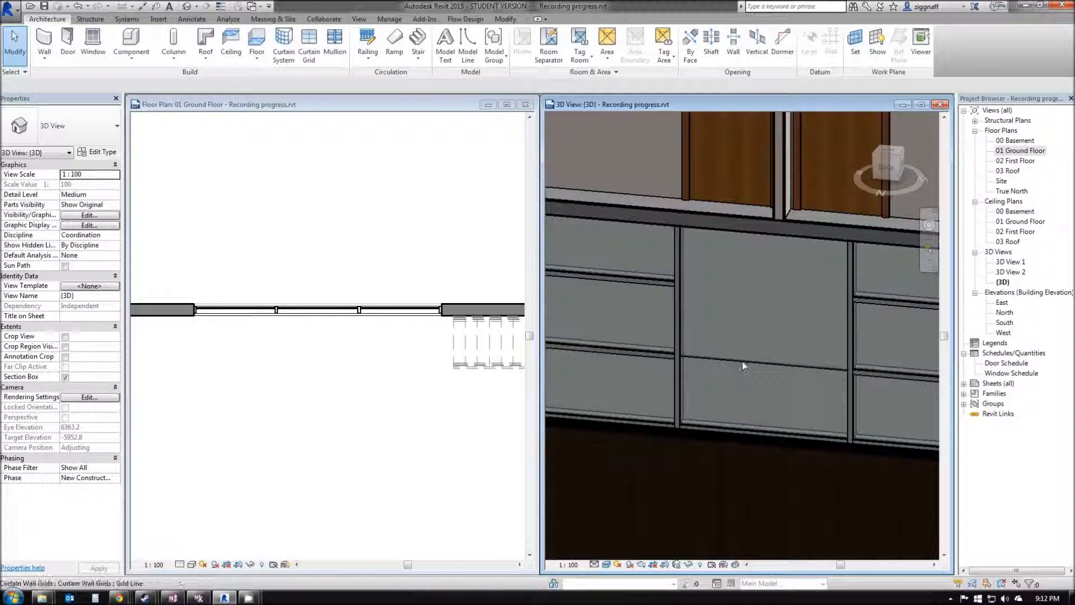
left_click(755, 343)
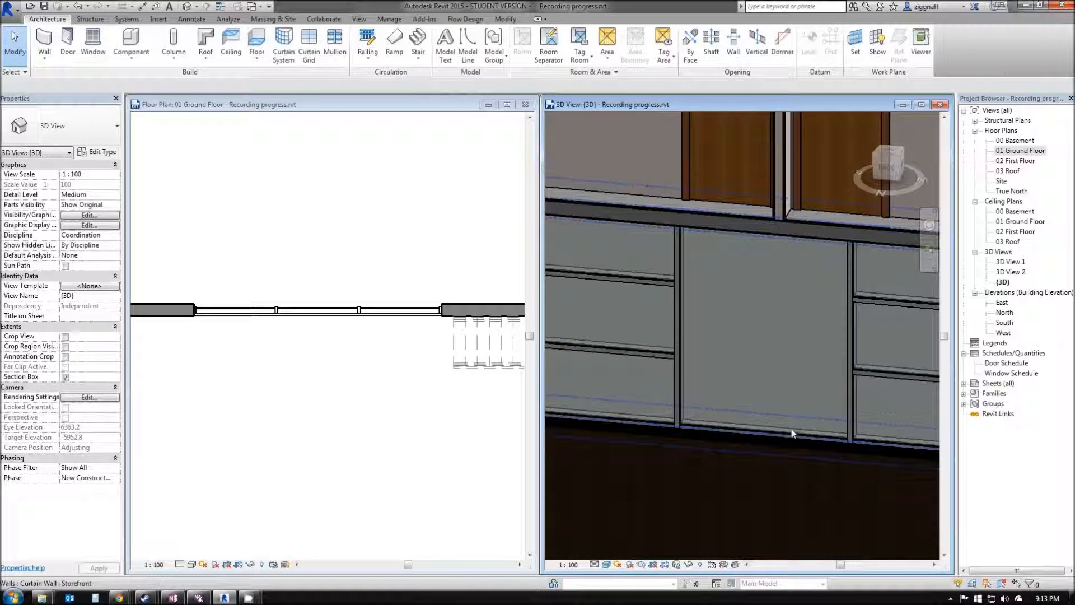
left_click(763, 329)
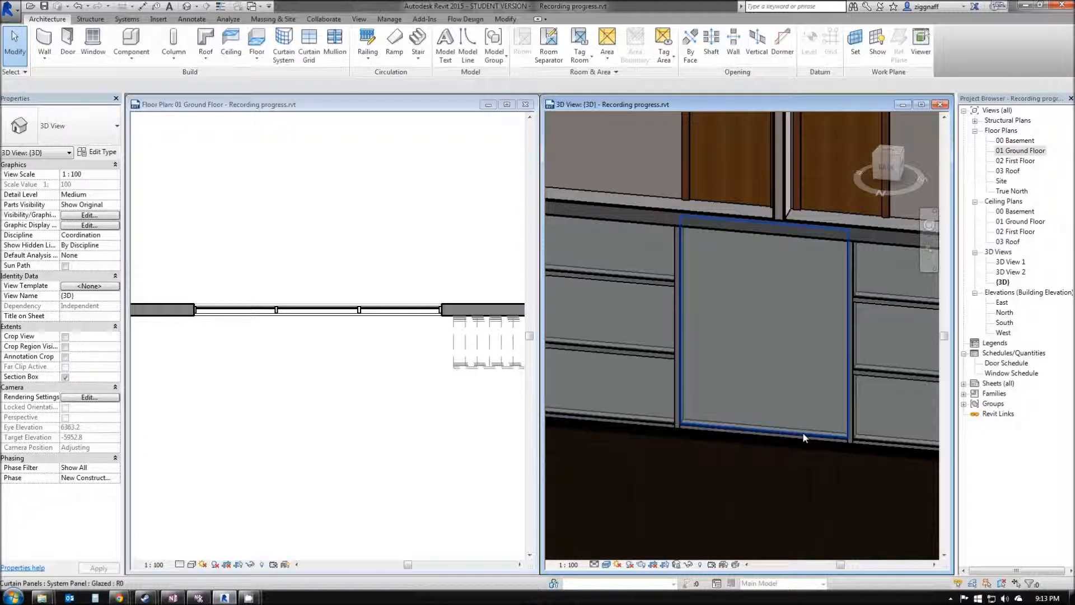
mouse_move(805, 438)
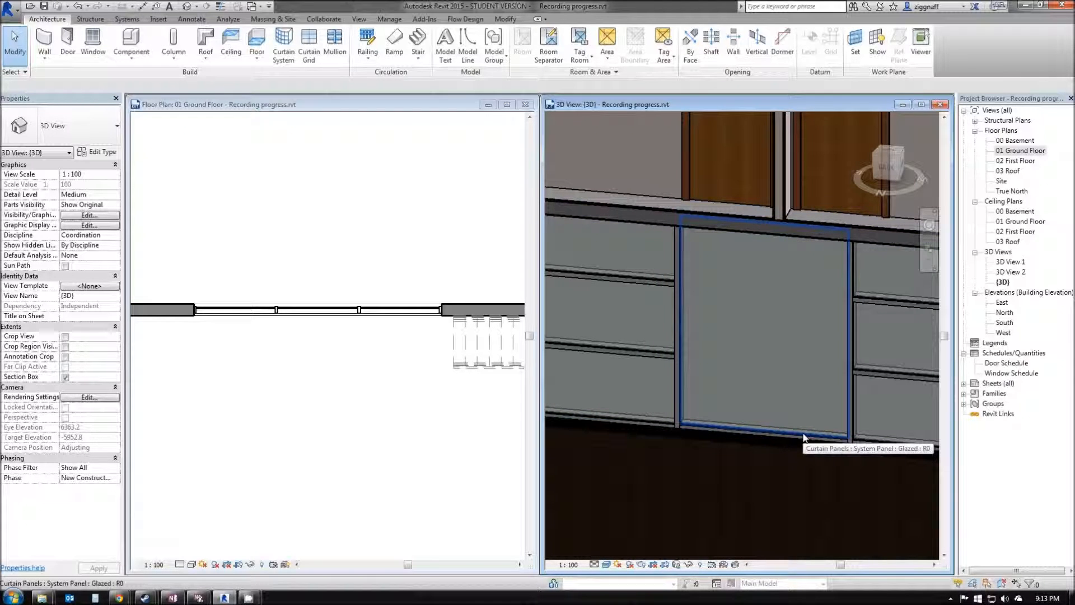
left_click(761, 326)
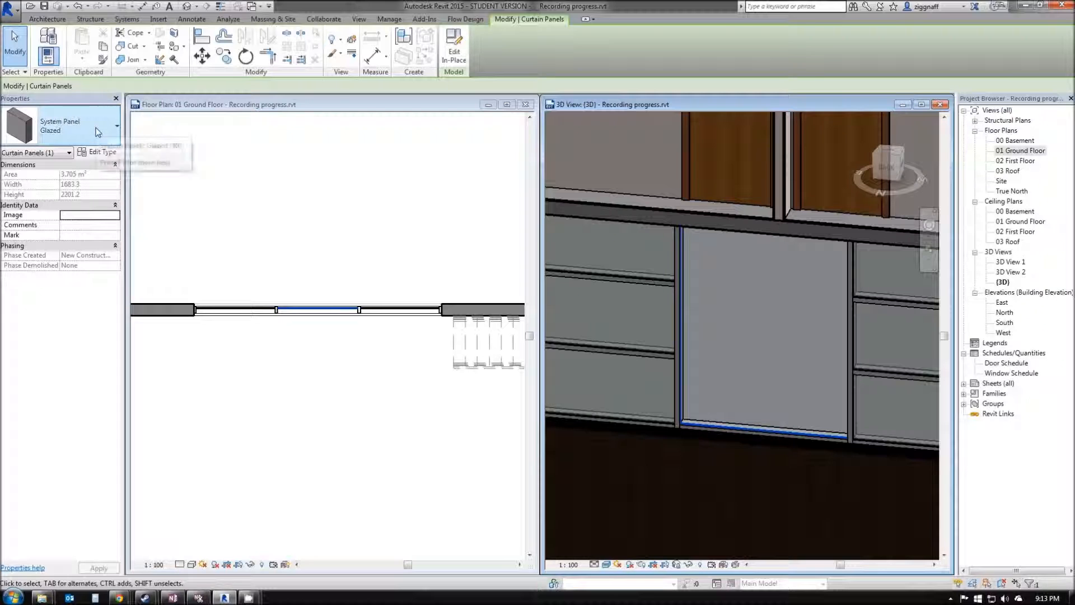
left_click(117, 127)
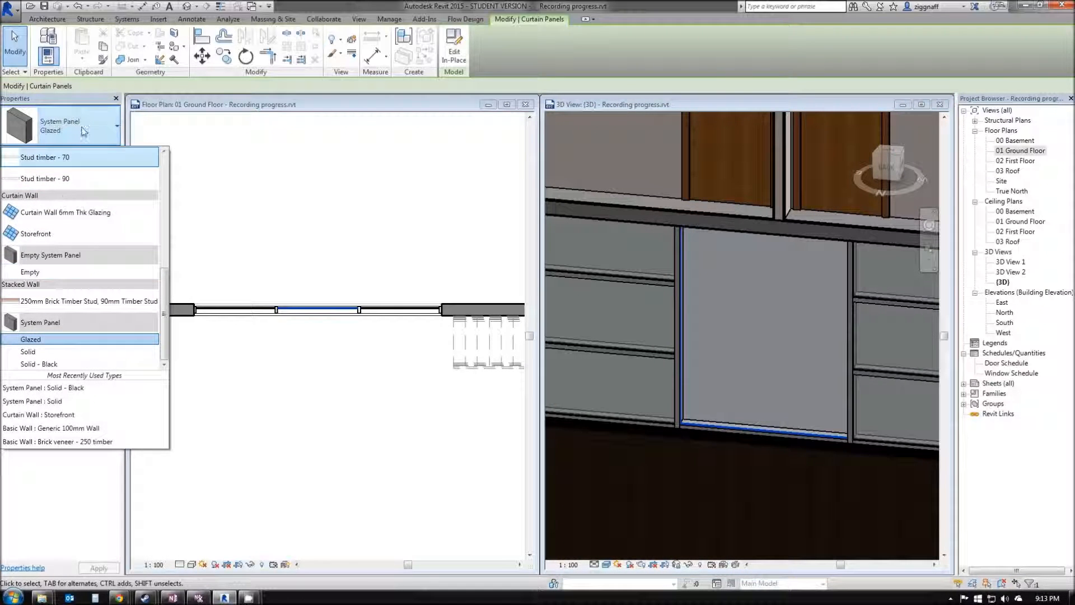
left_click(31, 339)
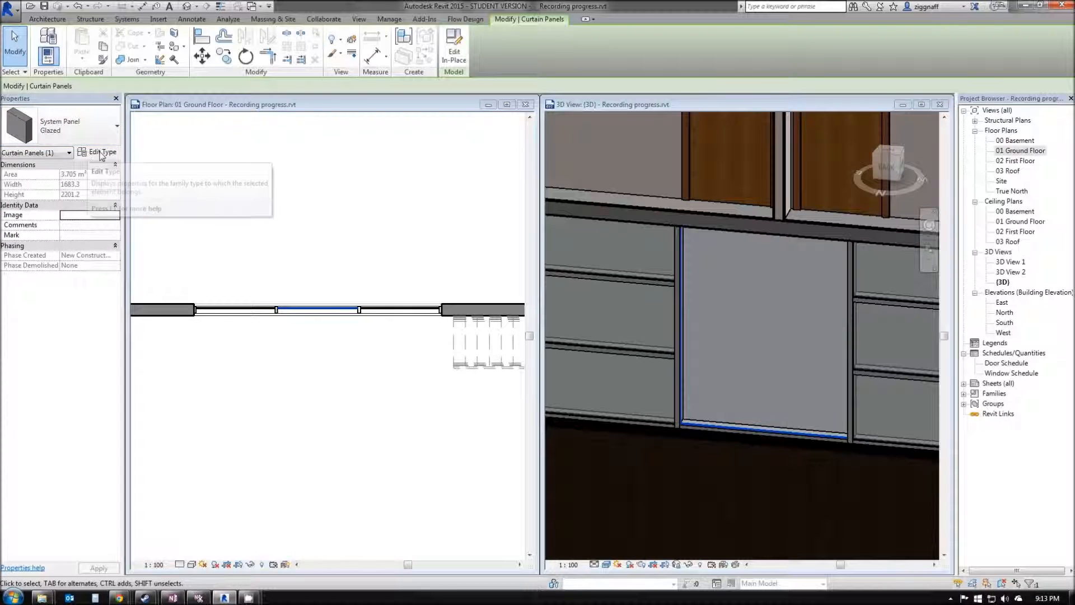
mouse_move(102, 153)
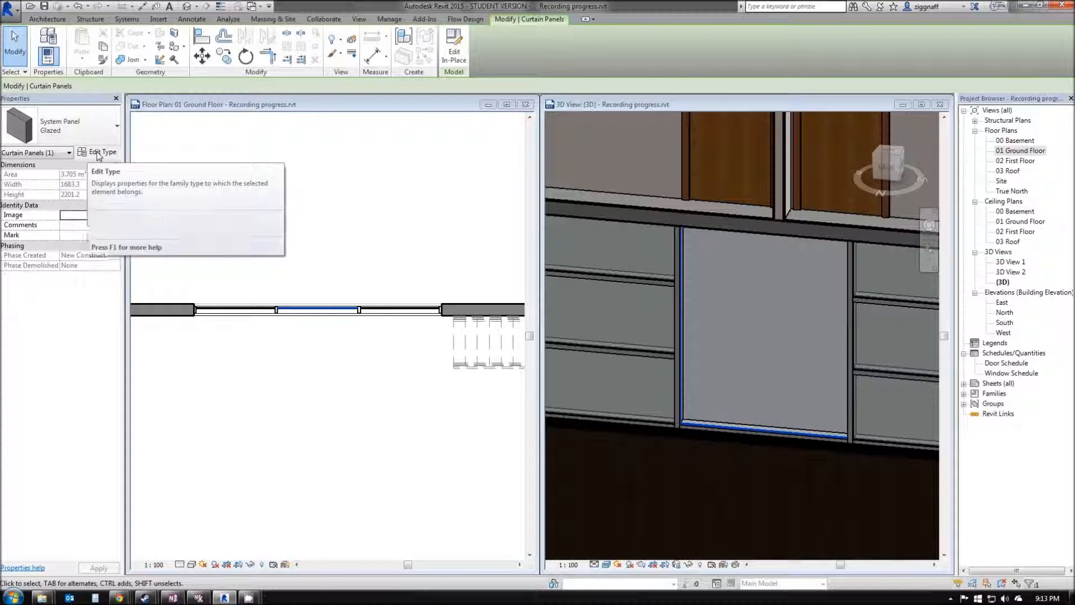
left_click(102, 151)
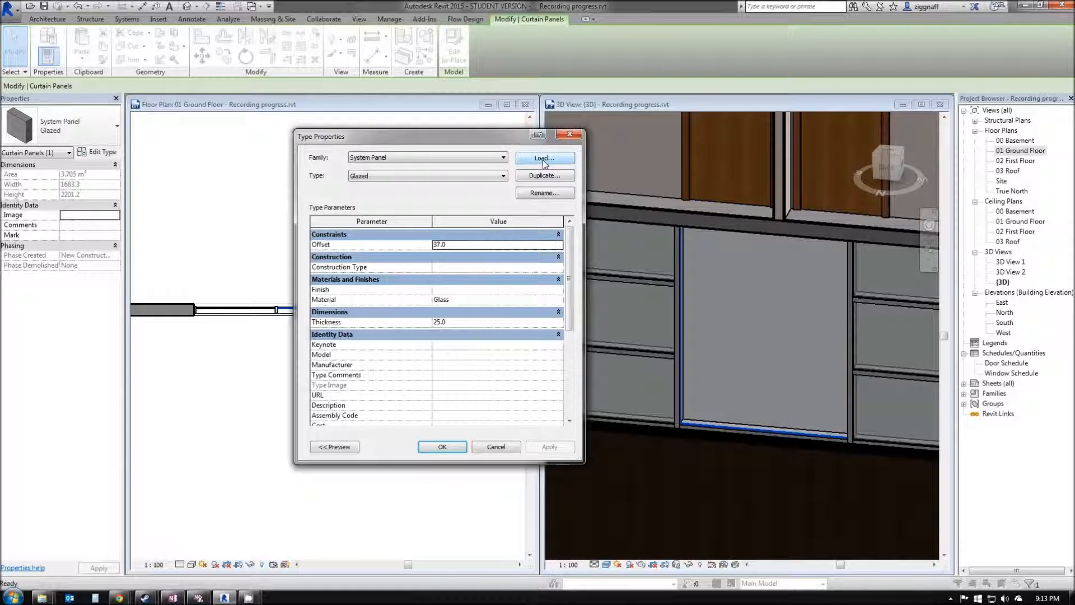
- Load Curtain Wall Dbl Glass.rfa from the Curtain Wall Panels folder
left_click(544, 158)
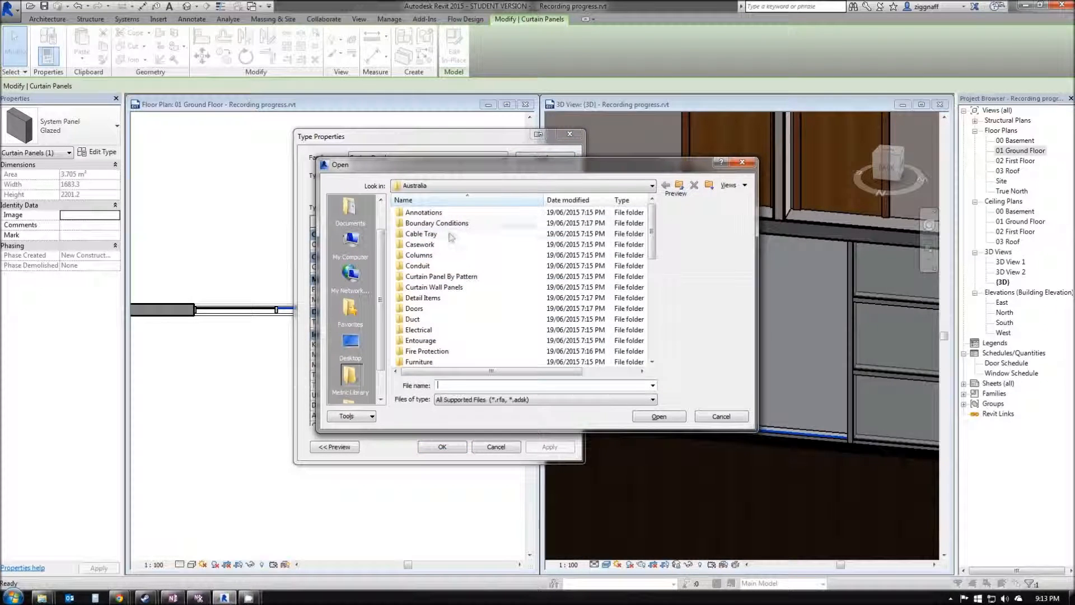
left_click(433, 287)
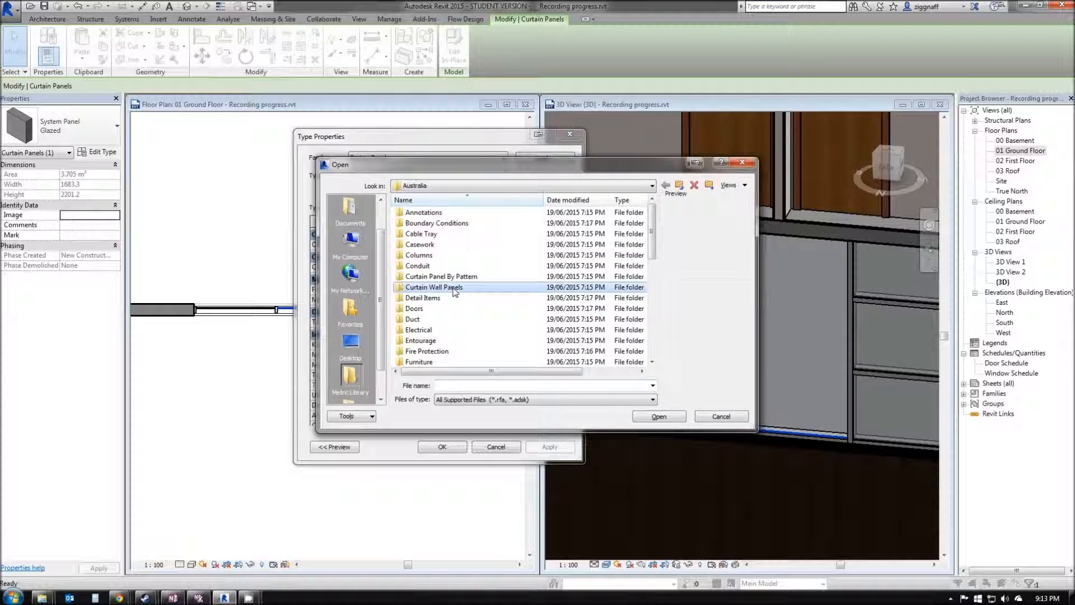
double_click(434, 287)
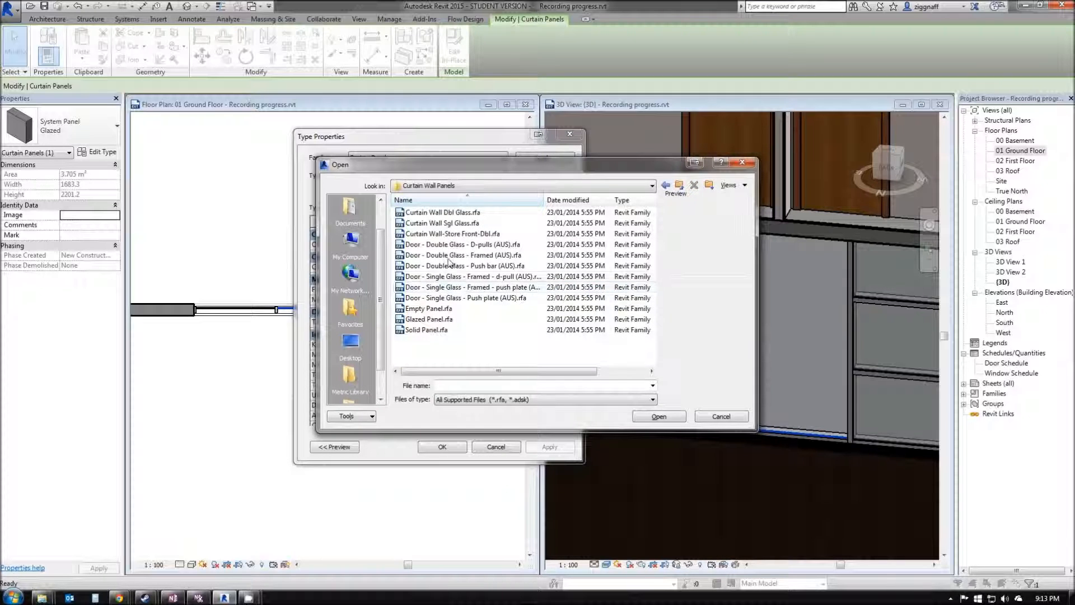
left_click(442, 223)
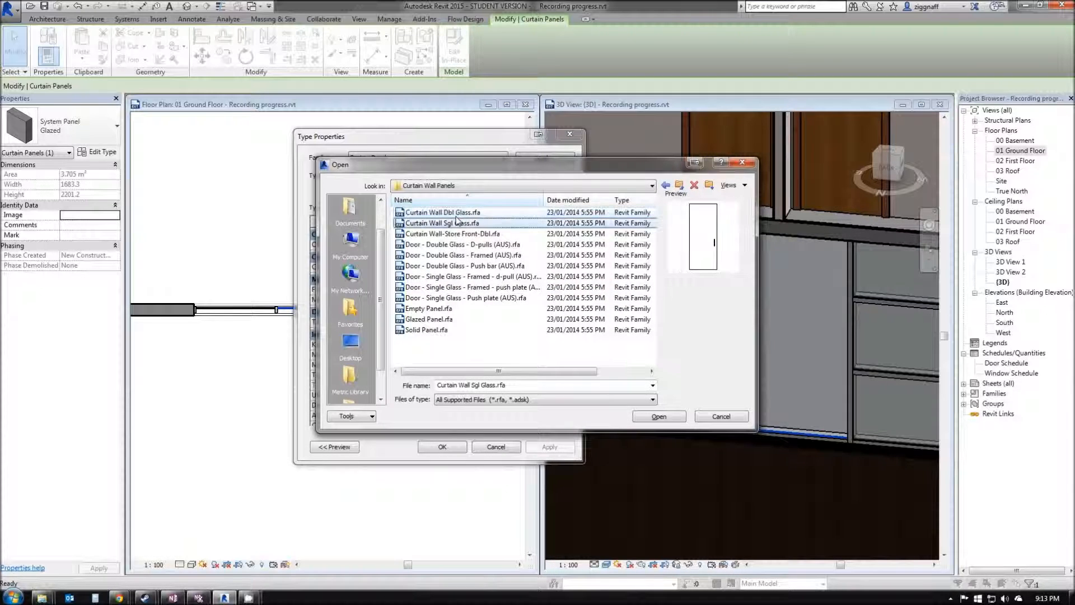
left_click(471, 276)
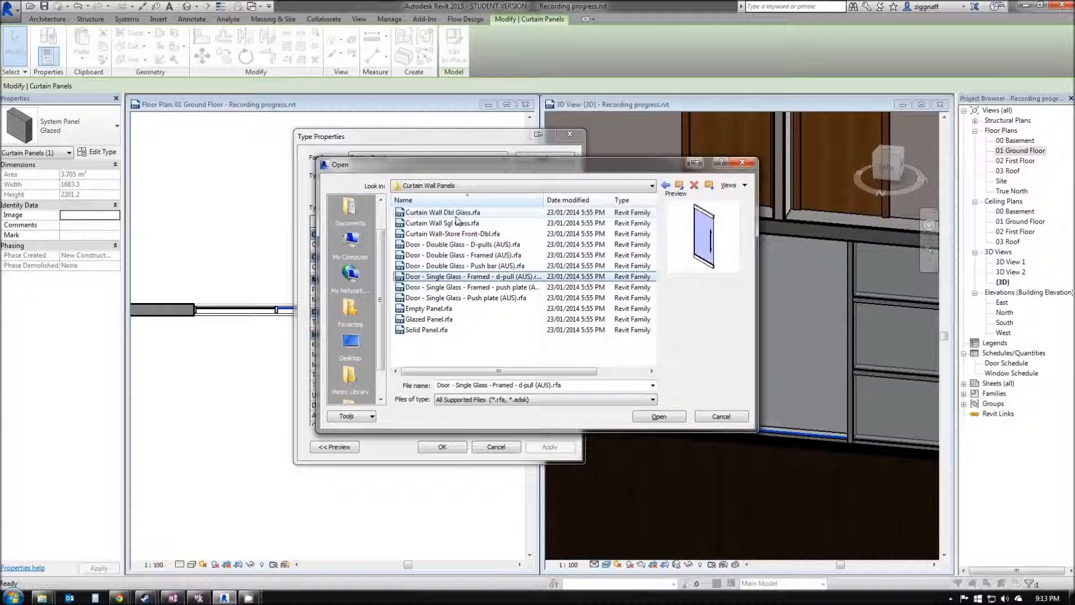
left_click(428, 319)
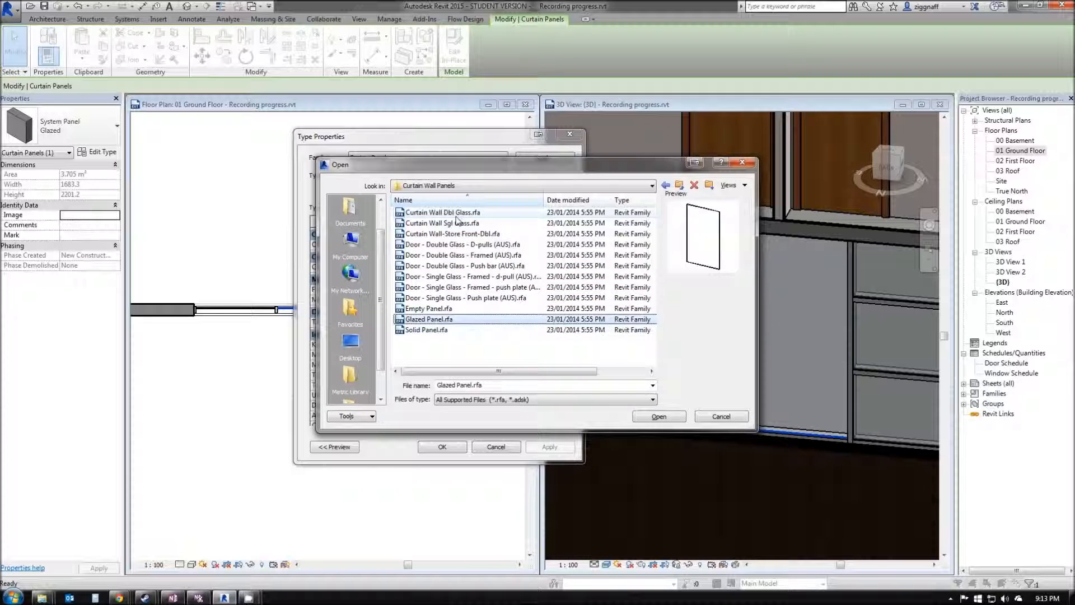
left_click(444, 212)
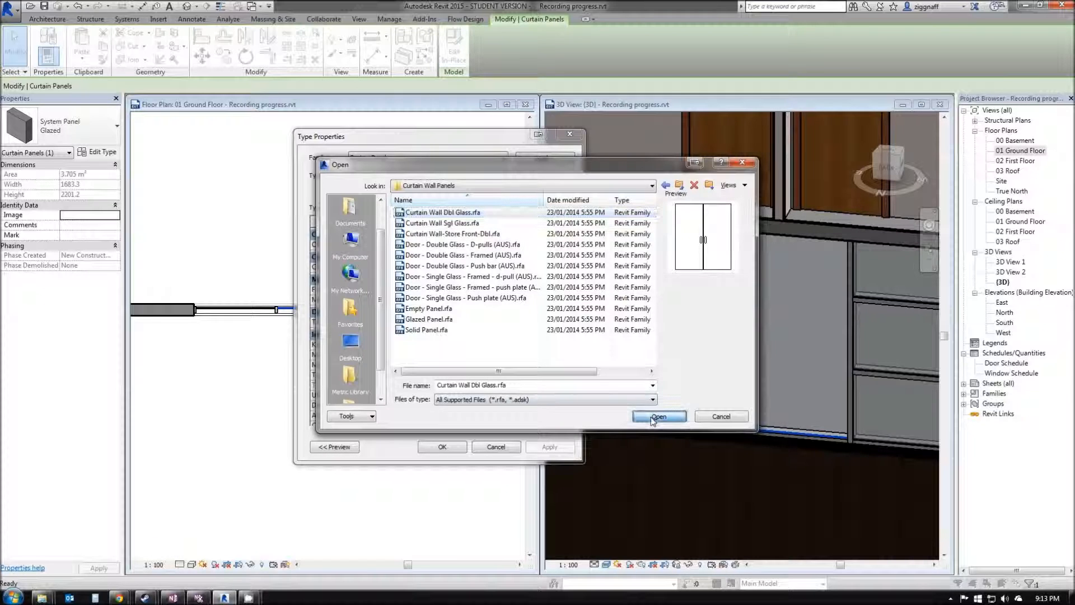
left_click(658, 416)
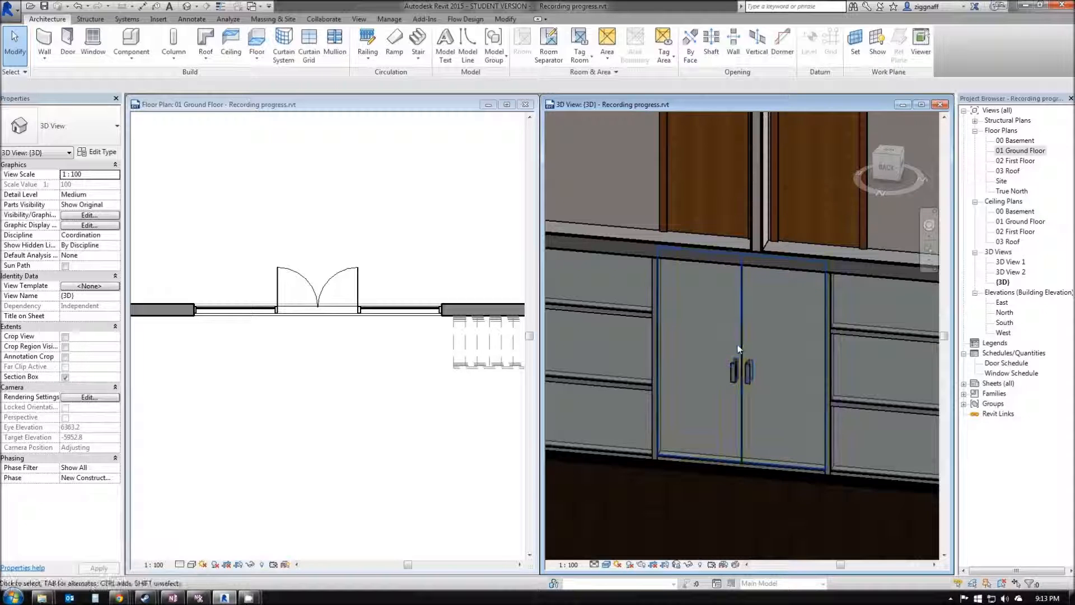
- Select and deselect the new Curtain Wall Dbl Glass door panel to check it
left_click(742, 370)
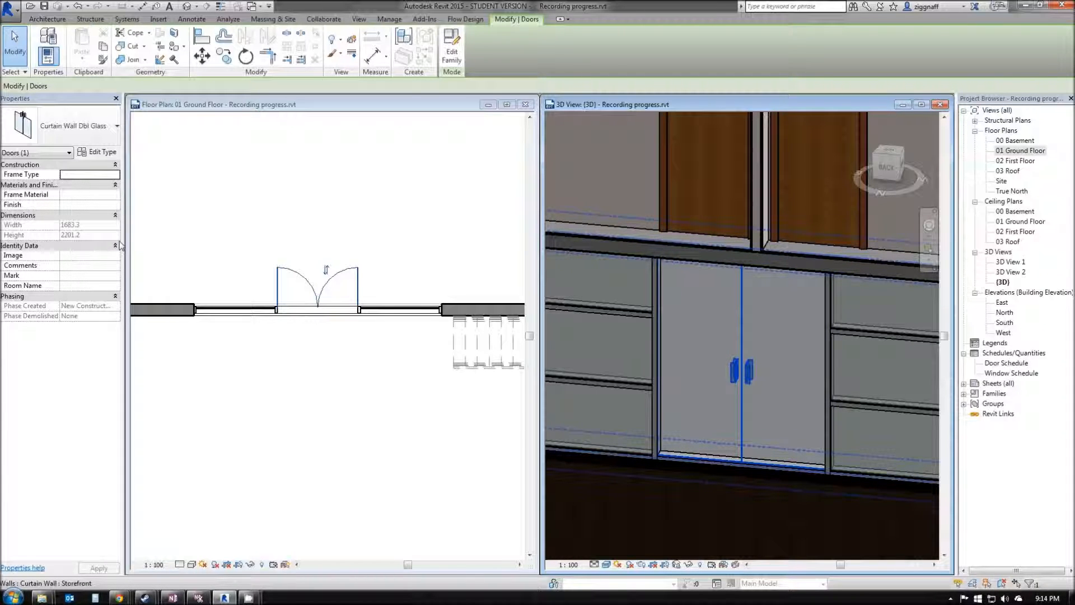
left_click(318, 347)
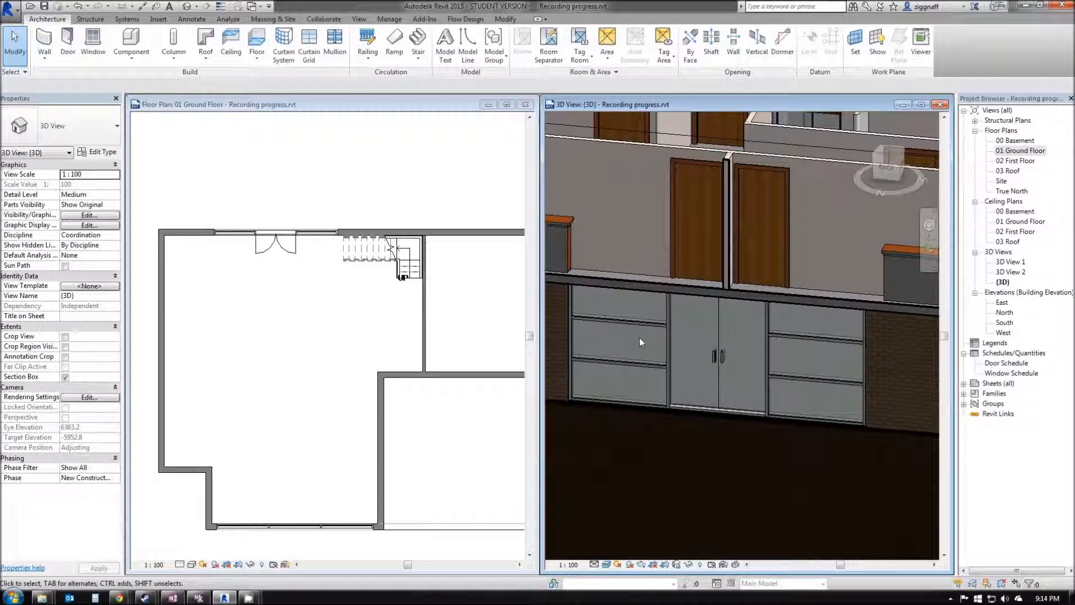
mouse_move(669, 353)
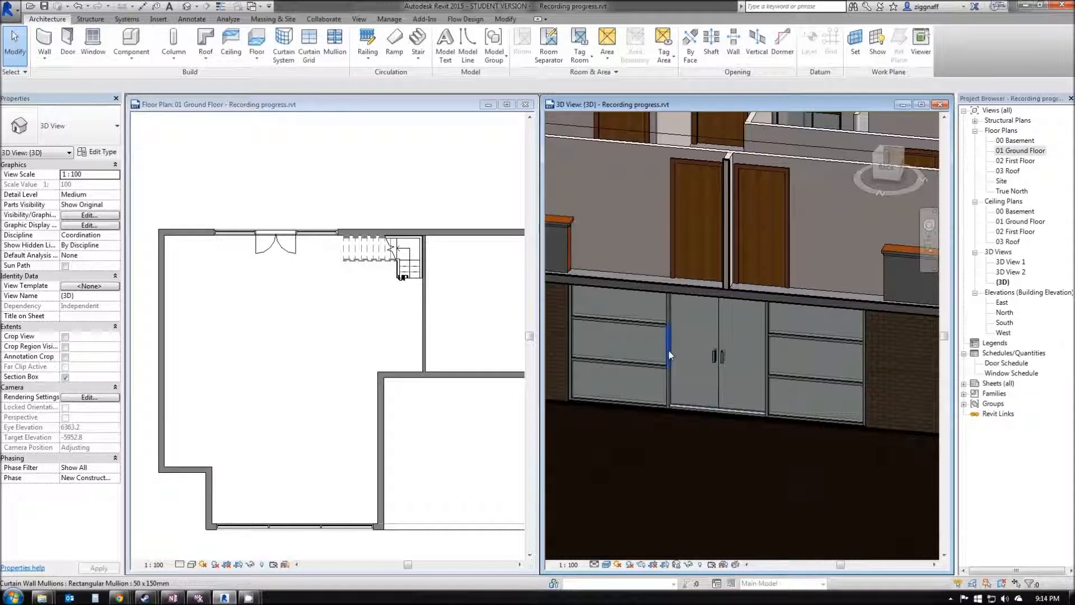